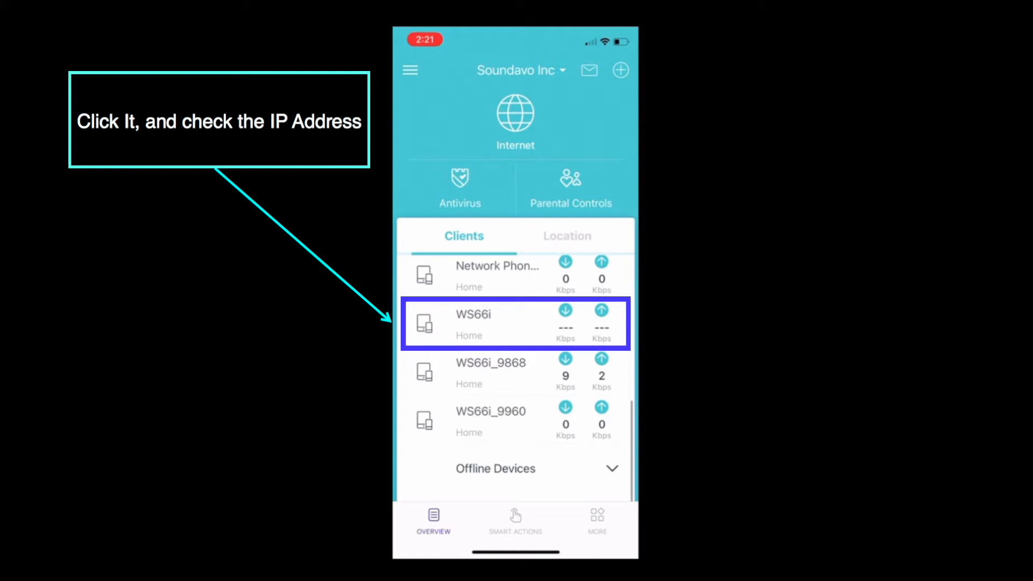
Step: Open the WS66i client's device details page in TP-Link Deco
{"action": "left_click", "coordinate": [473, 323]}
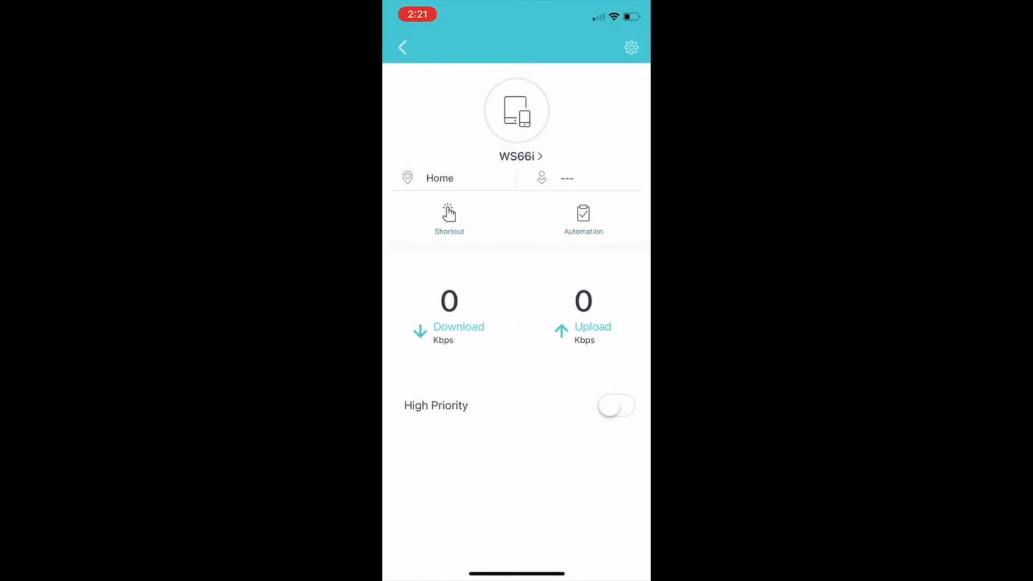
Step: Confirm Wi-Fi has 2.4 GHz enabled and 5 GHz disabled, then leave the settings
{"action": "left_click", "coordinate": [520, 156]}
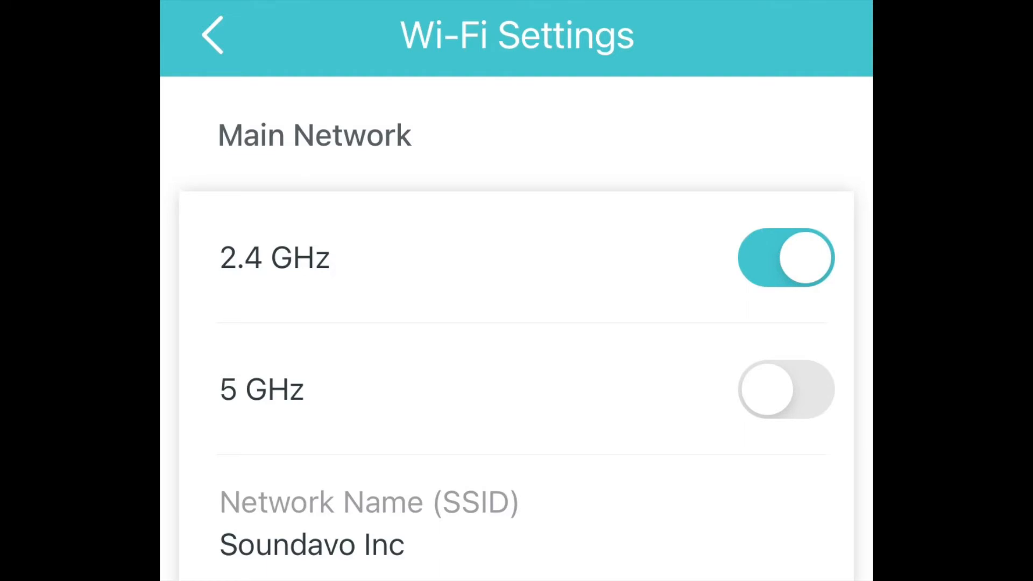
{"action": "left_click", "coordinate": [211, 35]}
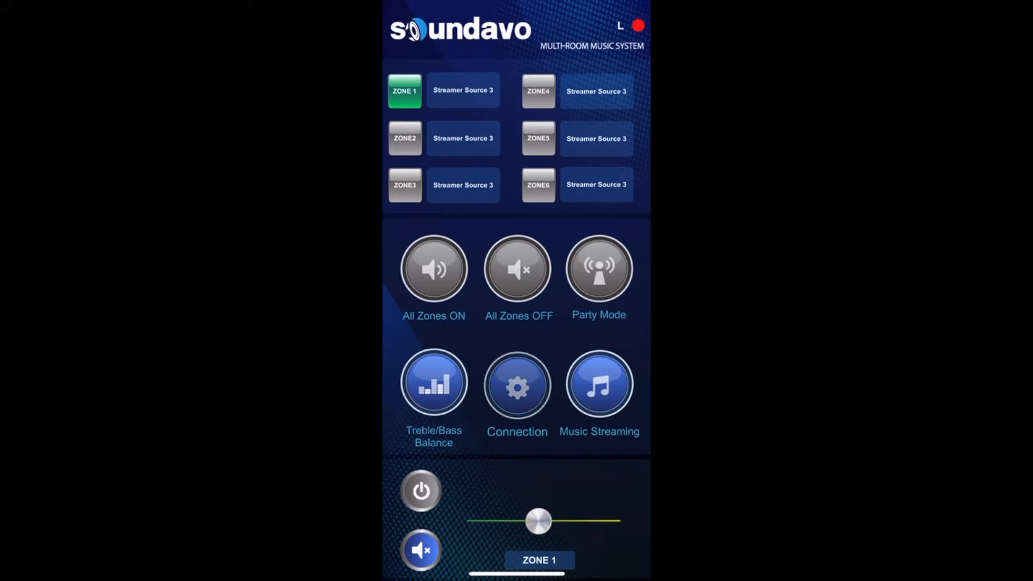
Step: Manually enter 192.168.68.112 as the WS66i device address in Connection settings
{"action": "left_click", "coordinate": [517, 384]}
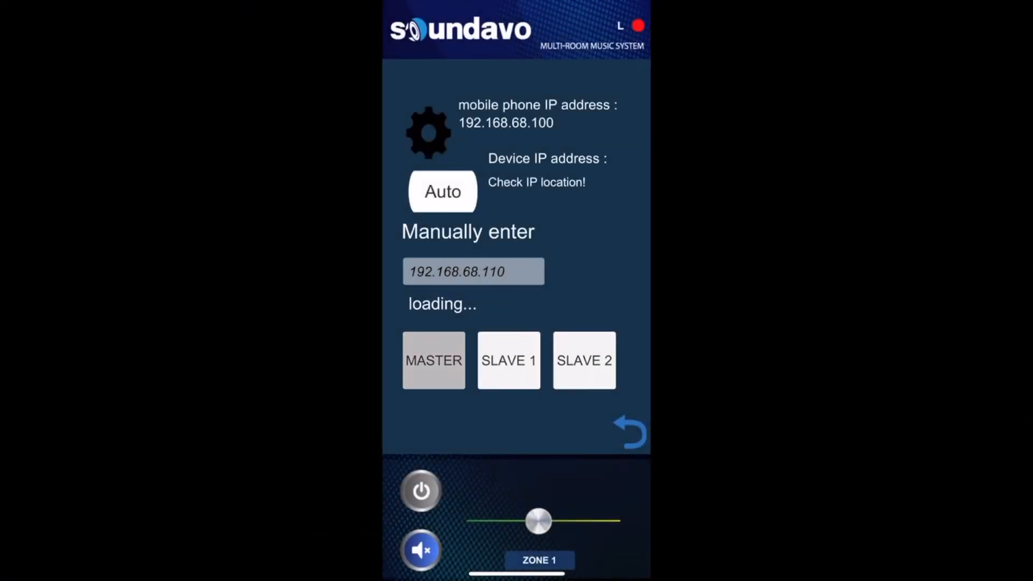
{"action": "left_click", "coordinate": [472, 271]}
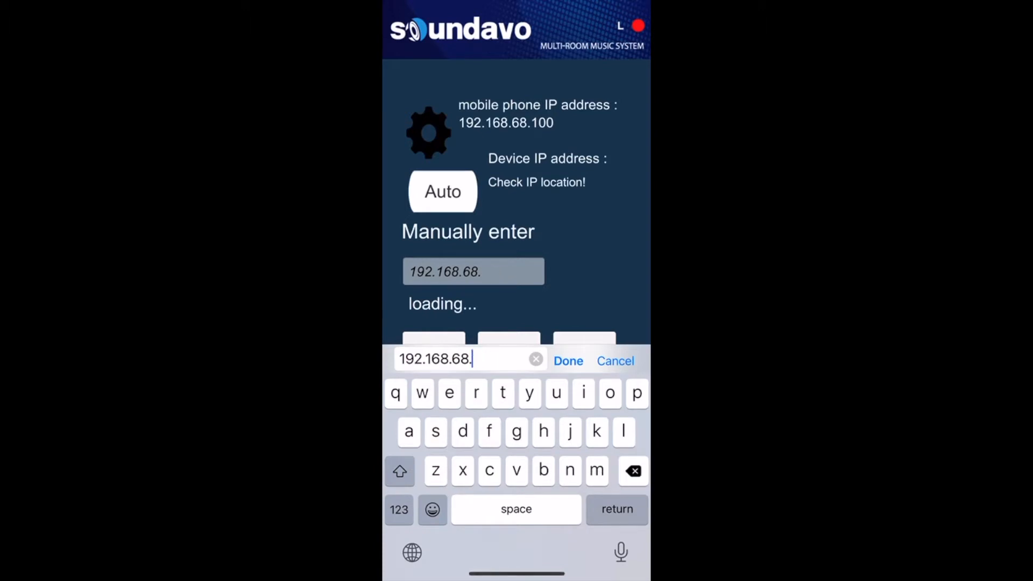
{"action": "type", "text": "112"}
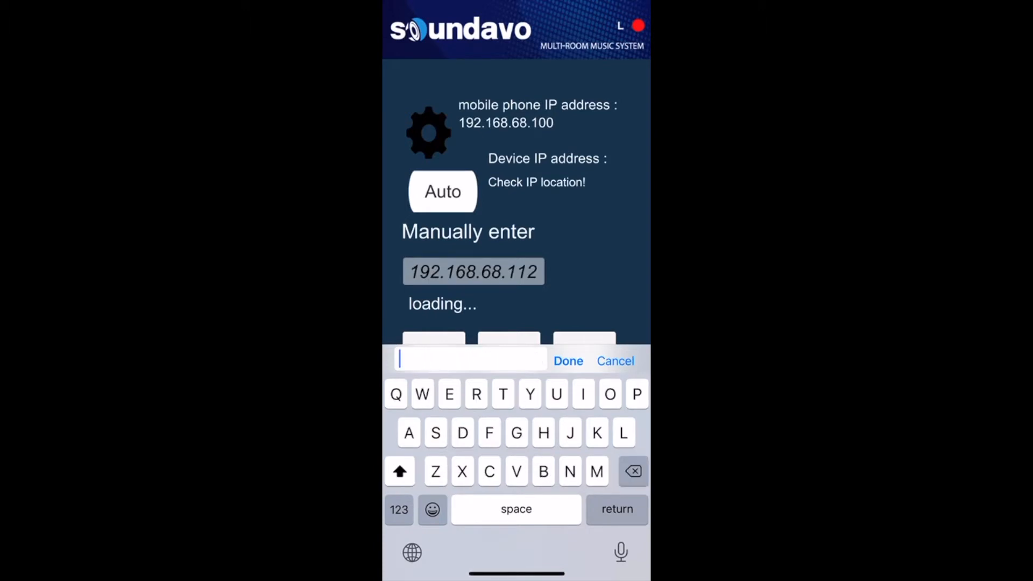
{"action": "left_click", "coordinate": [398, 510]}
{"action": "type", "text": "192."}
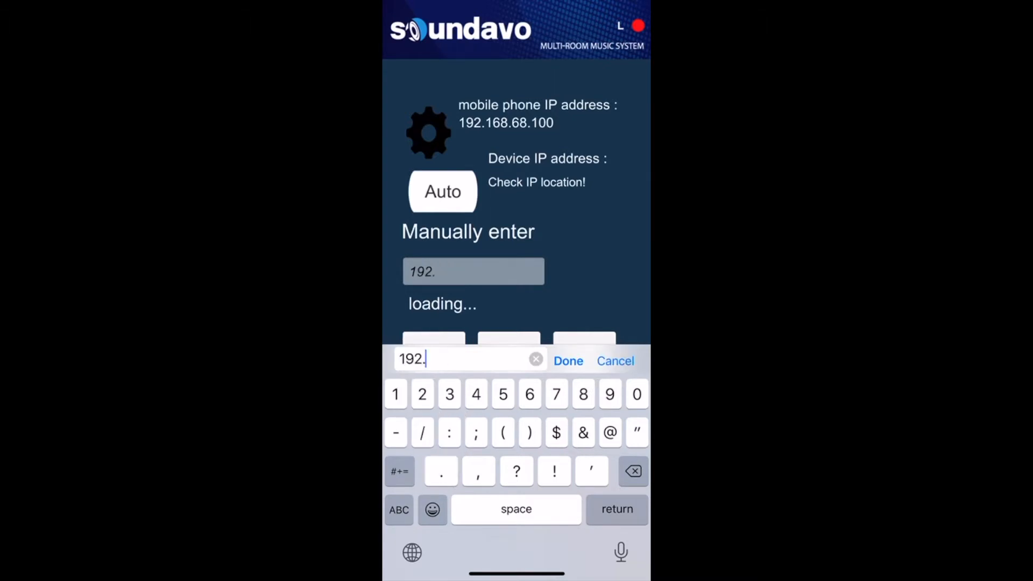
{"action": "type", "text": "168."}
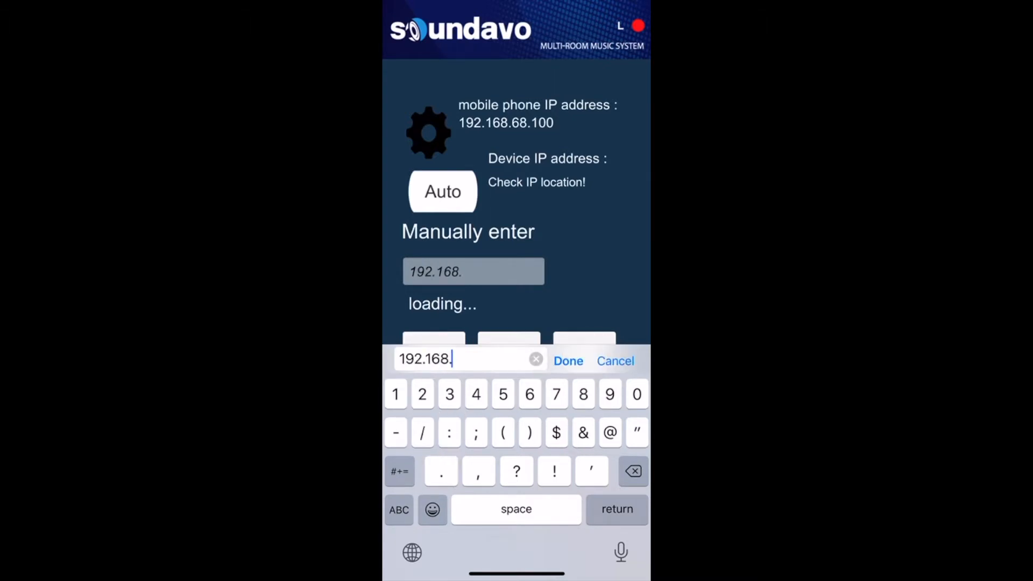
{"action": "type", "text": "68."}
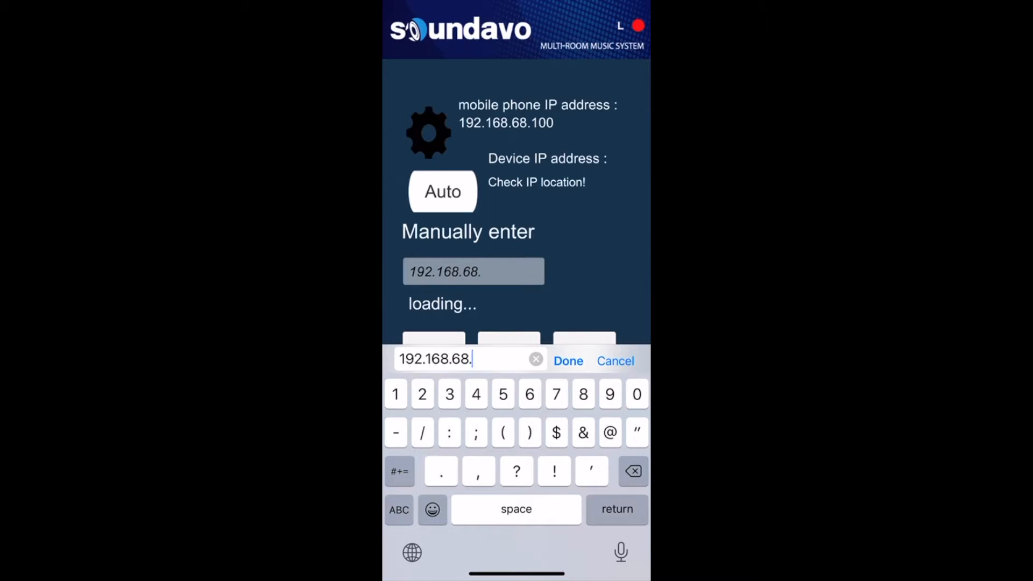
{"action": "type", "text": "112"}
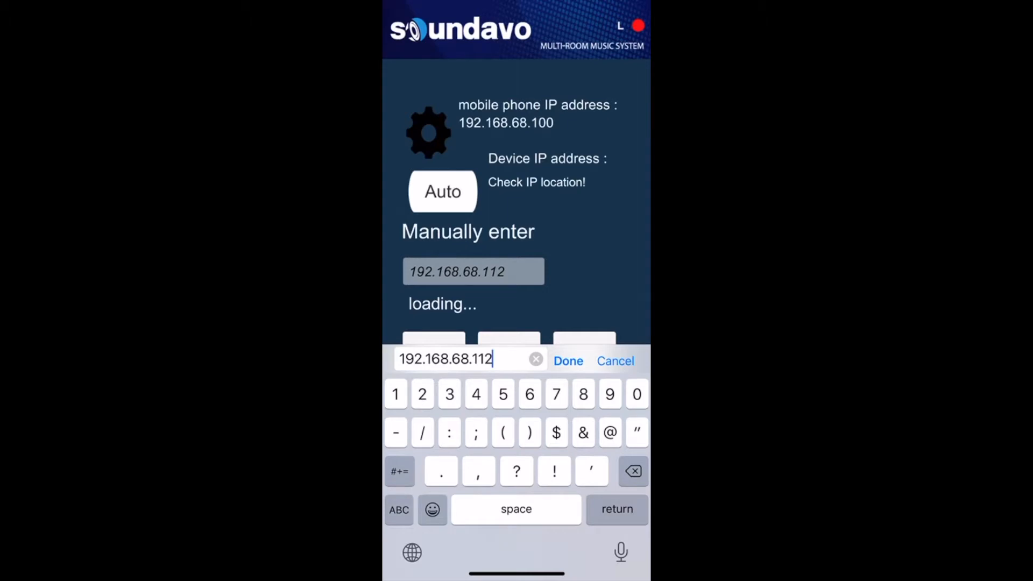
{"action": "left_click", "coordinate": [567, 360]}
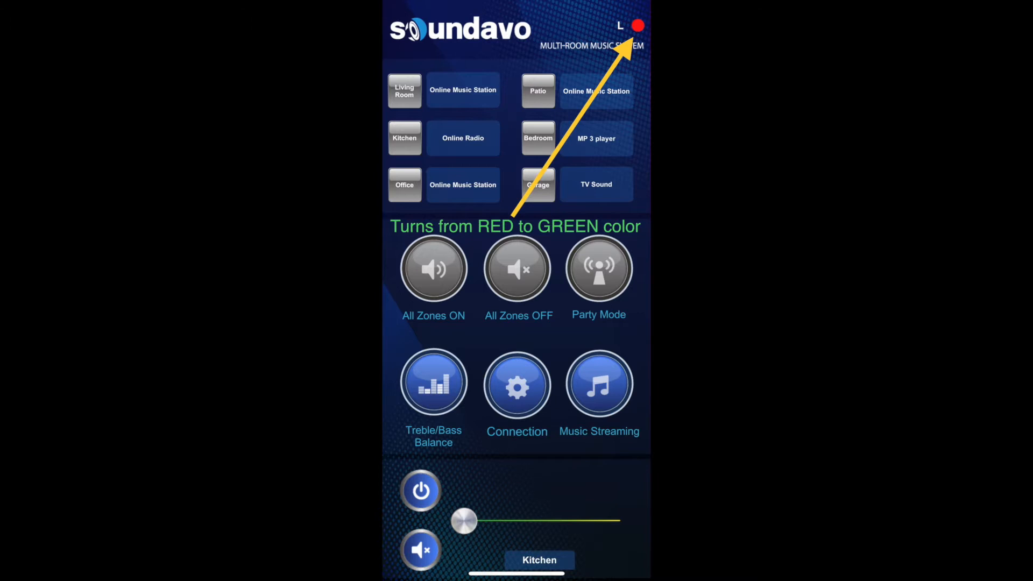
Step: Connect to the amplifier at 192.168.68.112 and begin editing the ZONE1 name
{"action": "left_click", "coordinate": [517, 384]}
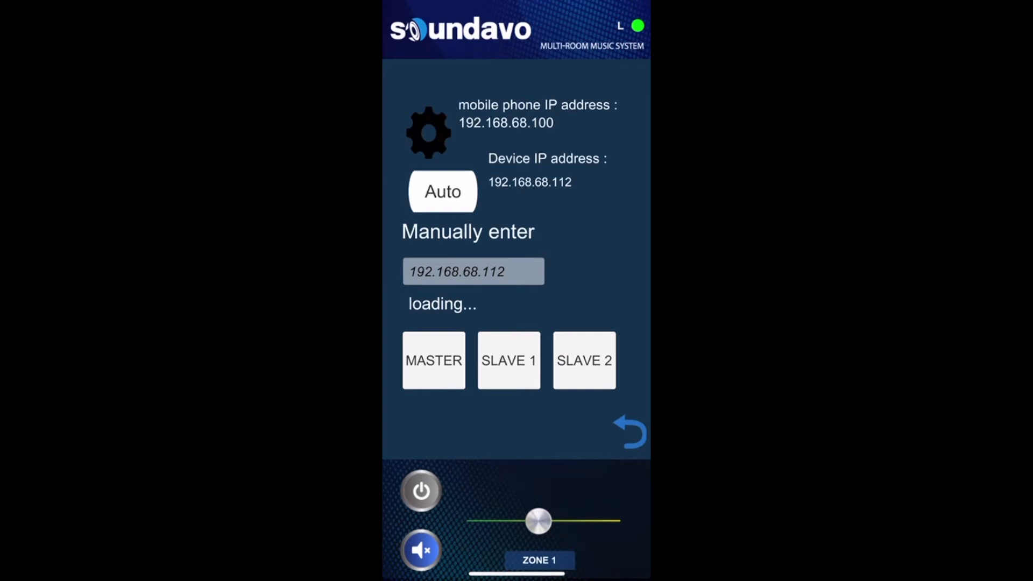
{"action": "left_click", "coordinate": [627, 432]}
{"action": "type", "text": "Living R"}
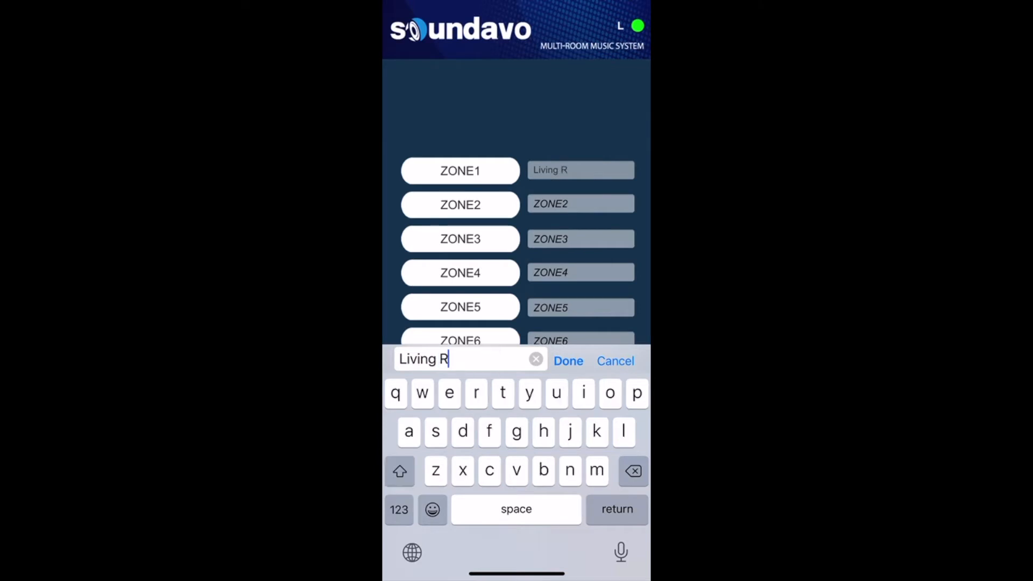
Step: Name the first three zones Living Room, Kitchen and Office
{"action": "type", "text": "oom"}
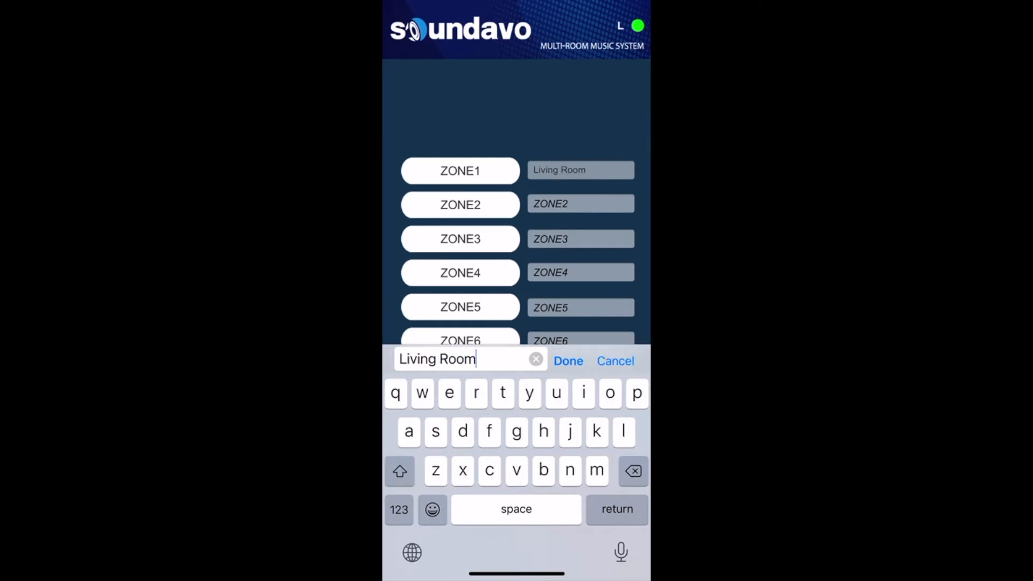
{"action": "left_click", "coordinate": [567, 361]}
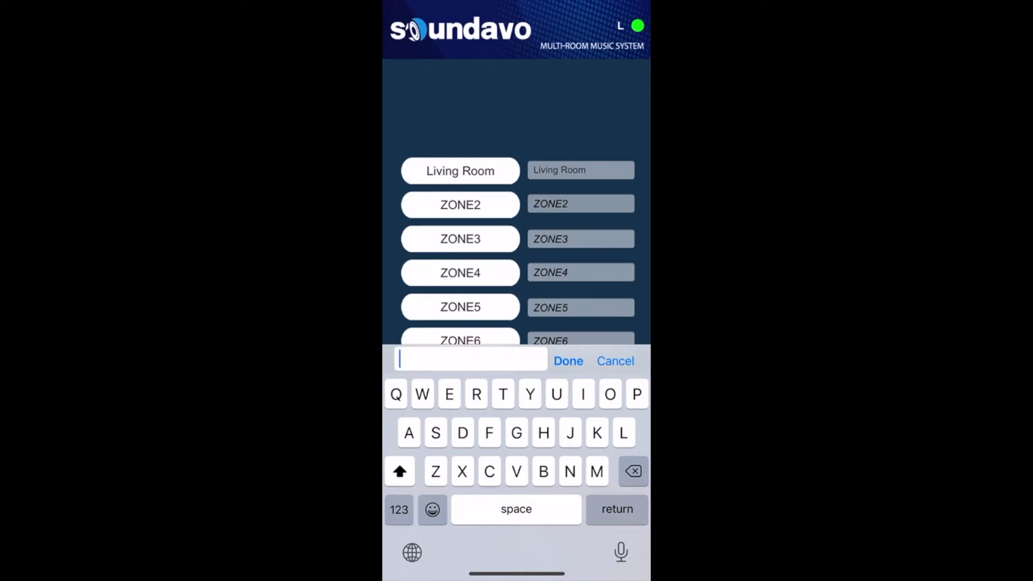
{"action": "left_click", "coordinate": [399, 470]}
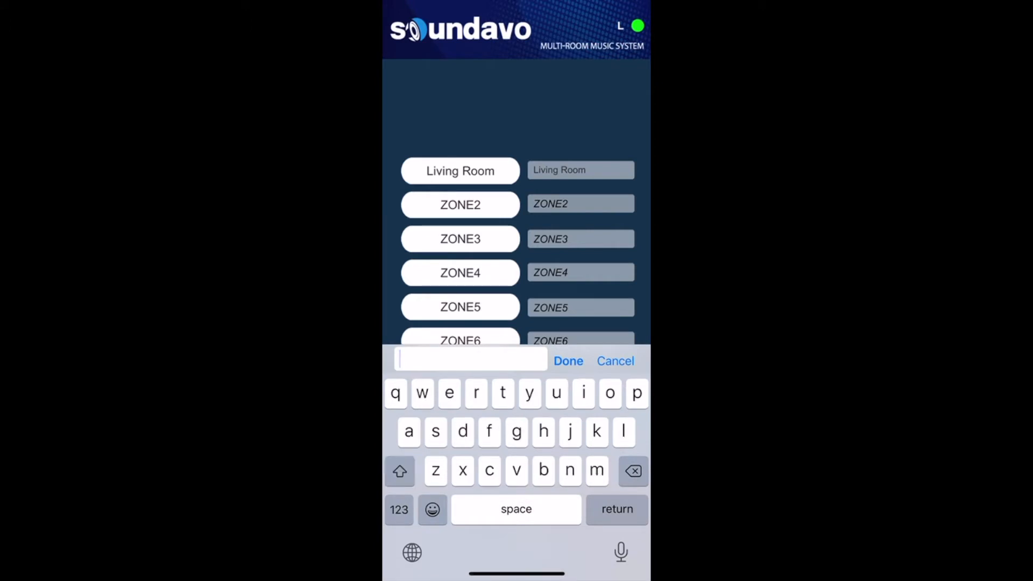
{"action": "type", "text": "Kit"}
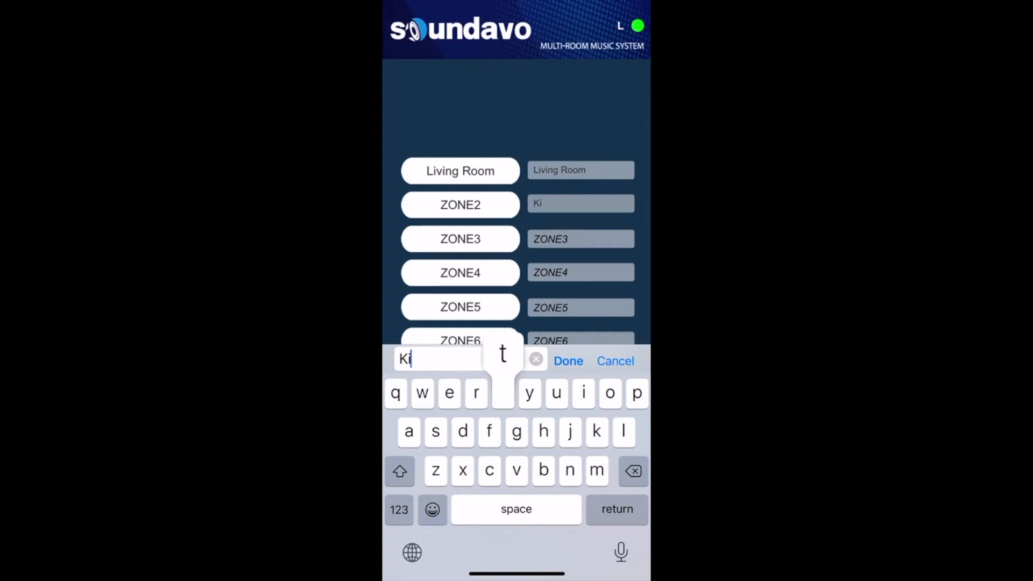
{"action": "type", "text": "tchen"}
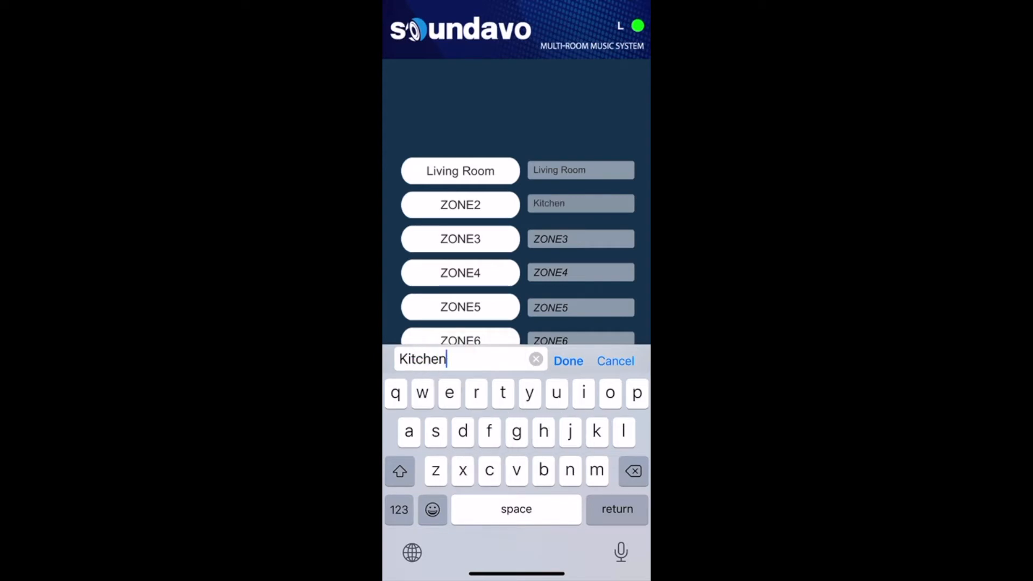
{"action": "left_click", "coordinate": [567, 361]}
{"action": "type", "text": "O"}
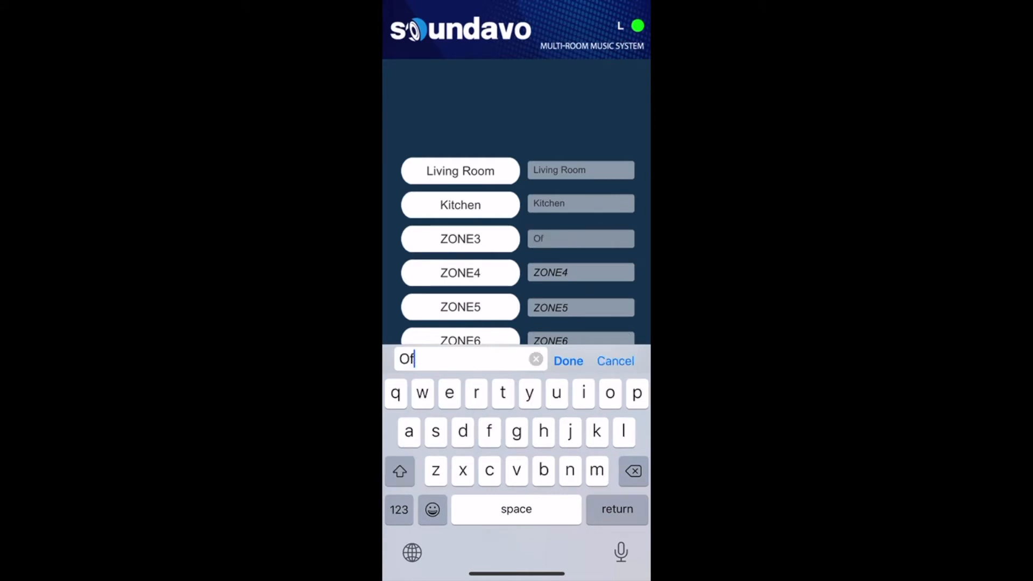
{"action": "type", "text": "fic"}
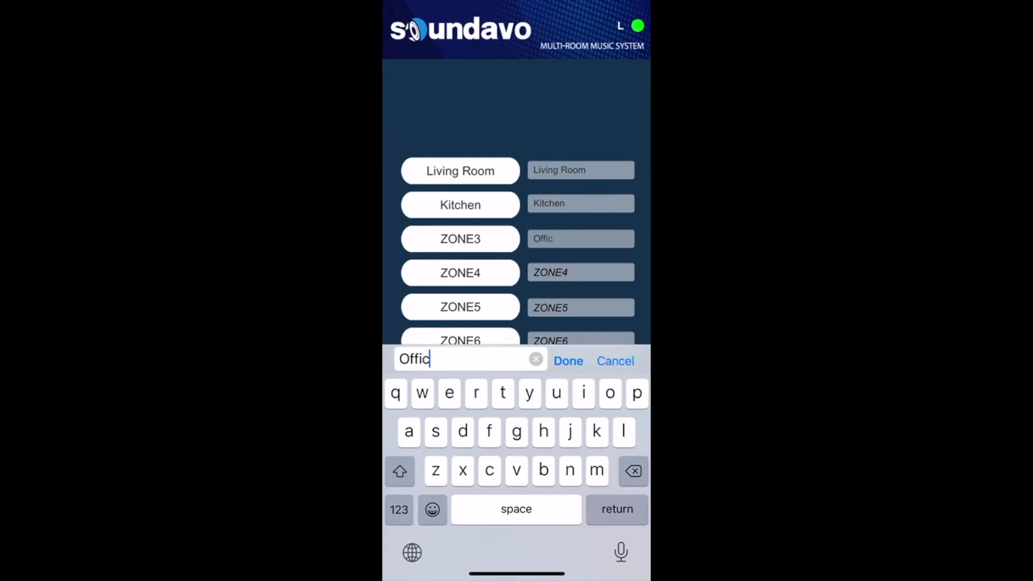
{"action": "left_click", "coordinate": [567, 360]}
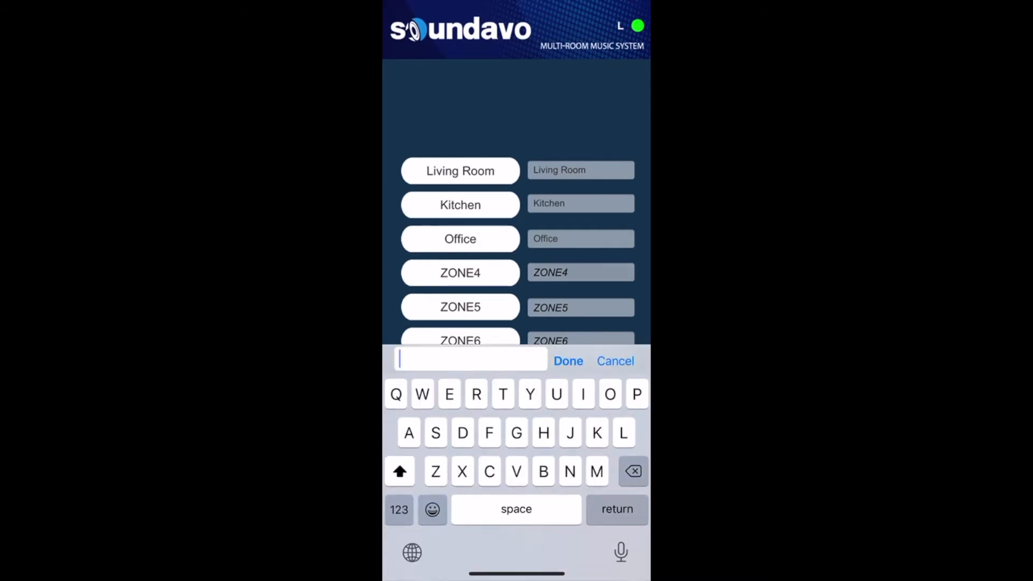
Step: Name the remaining zones Patio, Bedroom and Garage
{"action": "type", "text": "Patio"}
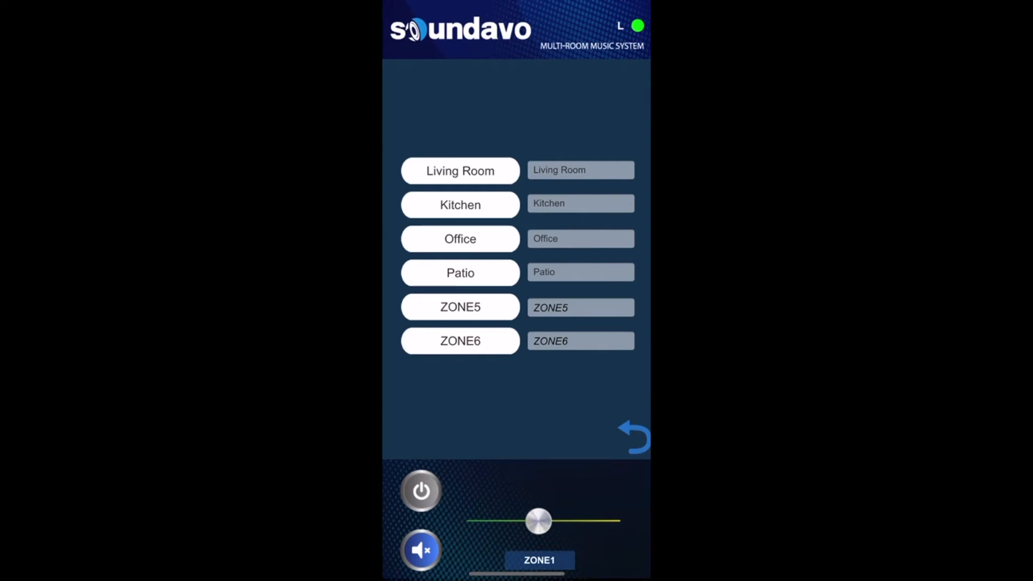
{"action": "left_click", "coordinate": [580, 341]}
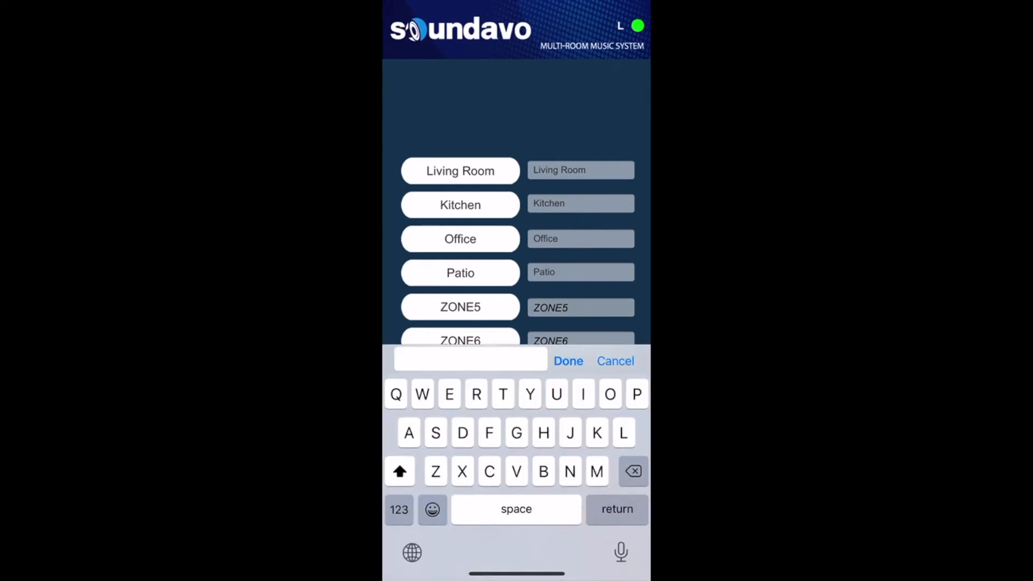
{"action": "type", "text": "Bed"}
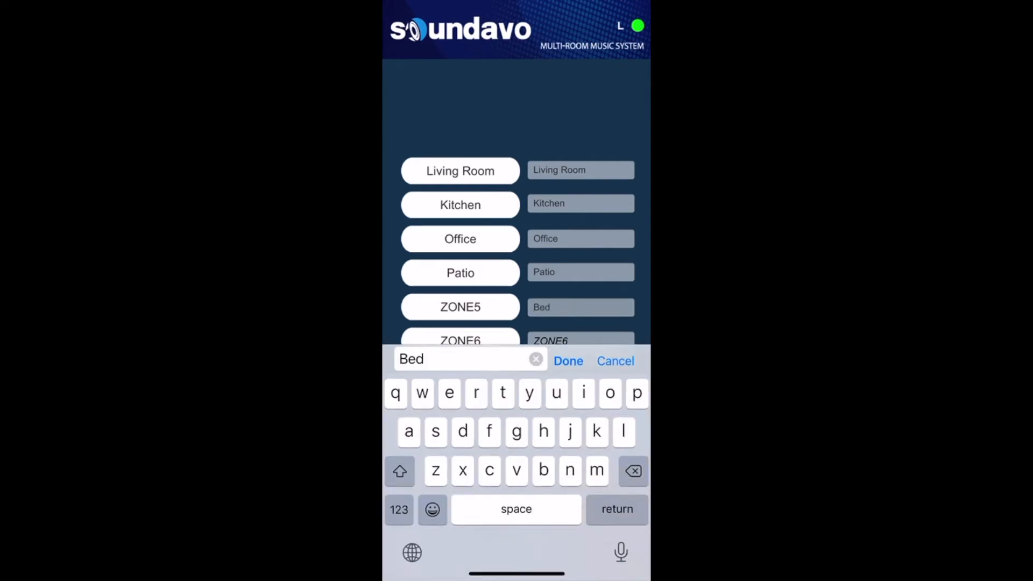
{"action": "type", "text": "room"}
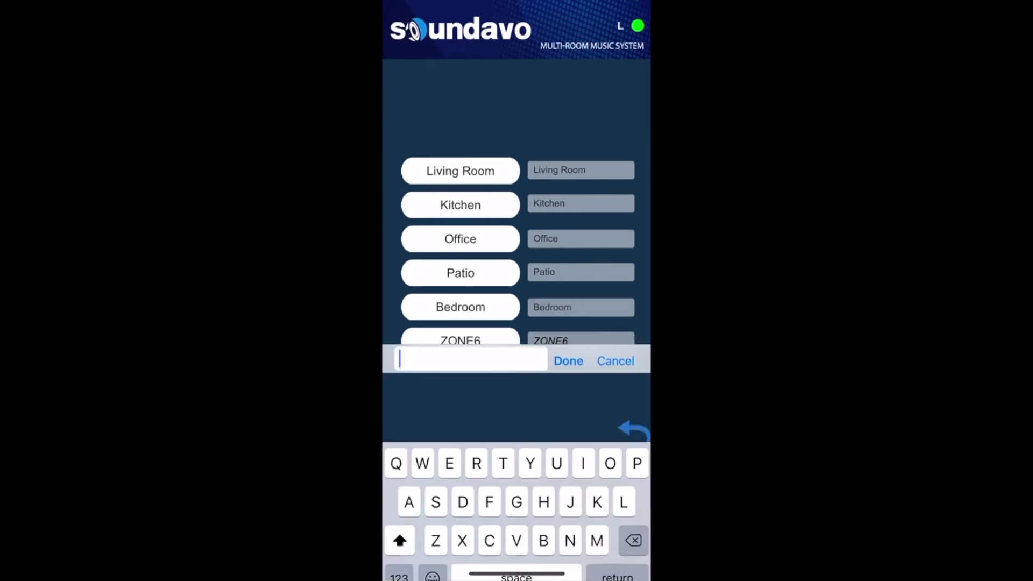
{"action": "type", "text": "Gar"}
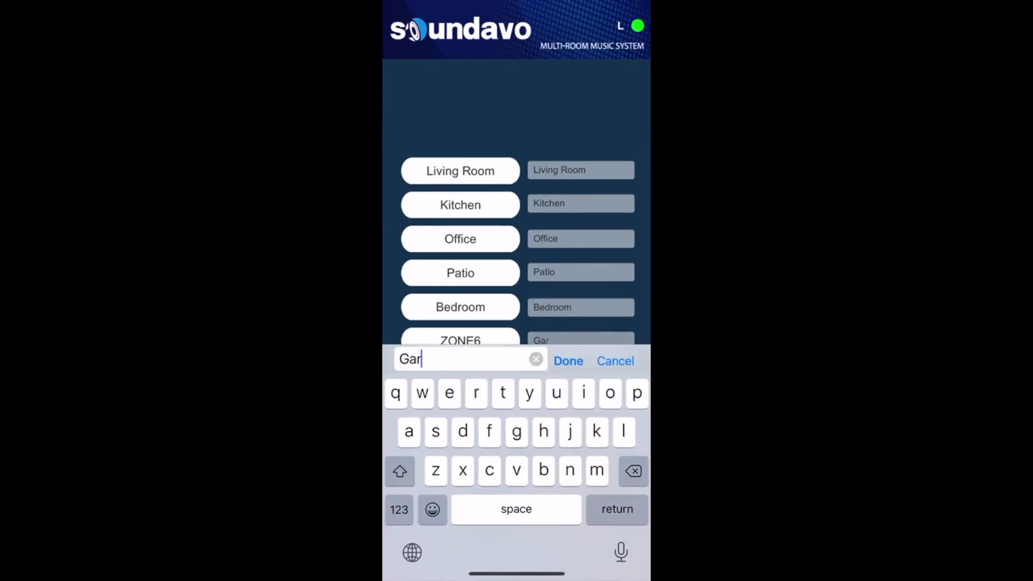
{"action": "type", "text": "age"}
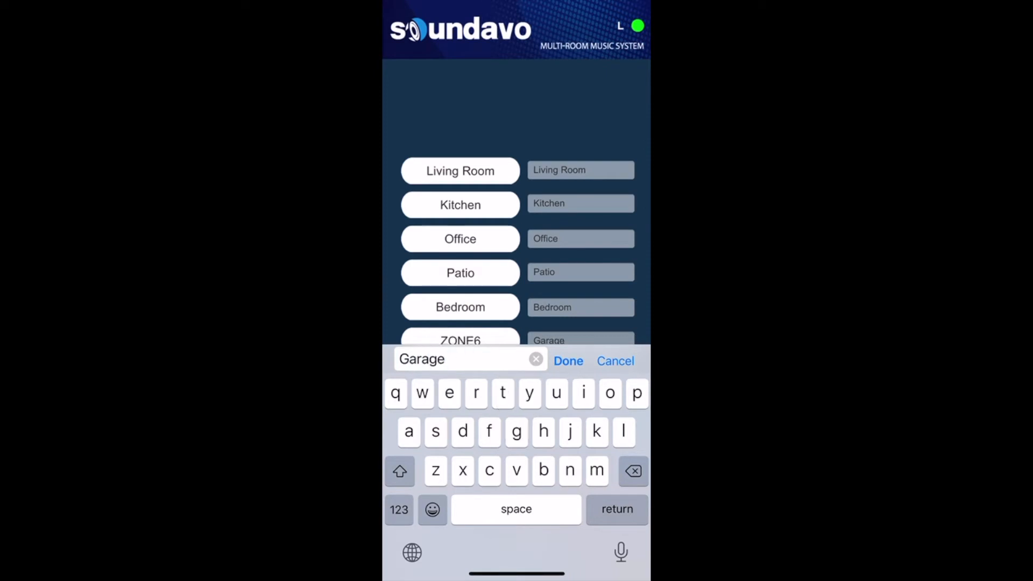
{"action": "left_click", "coordinate": [567, 361]}
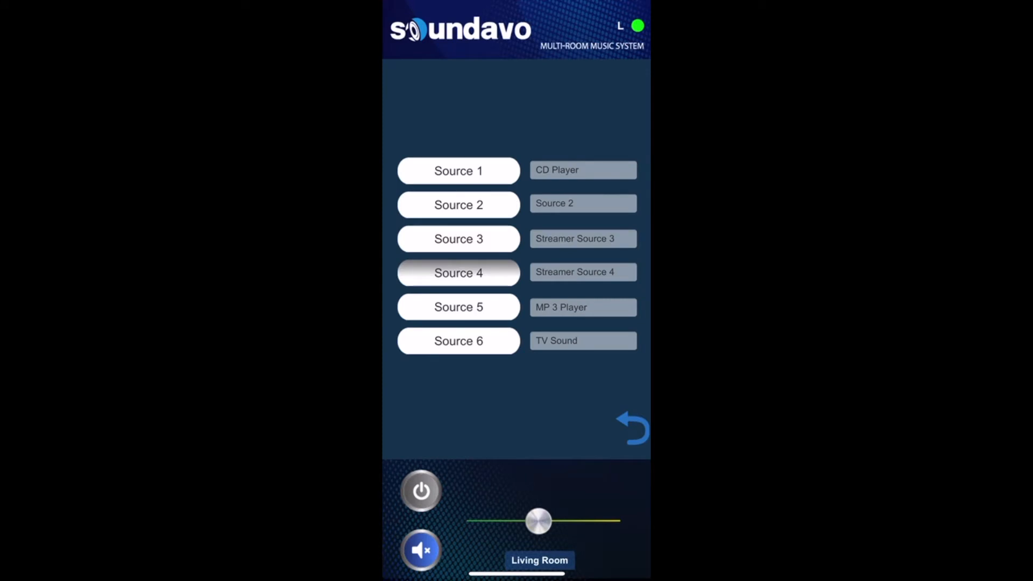
Step: Name sources 1–3 CD Player, Media Player and Online Radio
{"action": "left_click", "coordinate": [582, 170]}
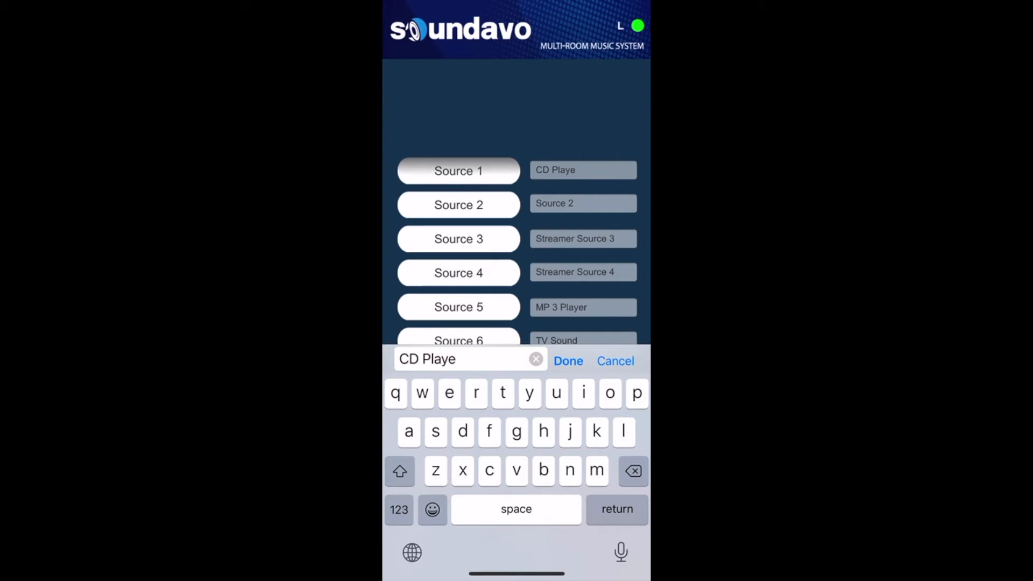
{"action": "left_click", "coordinate": [567, 361]}
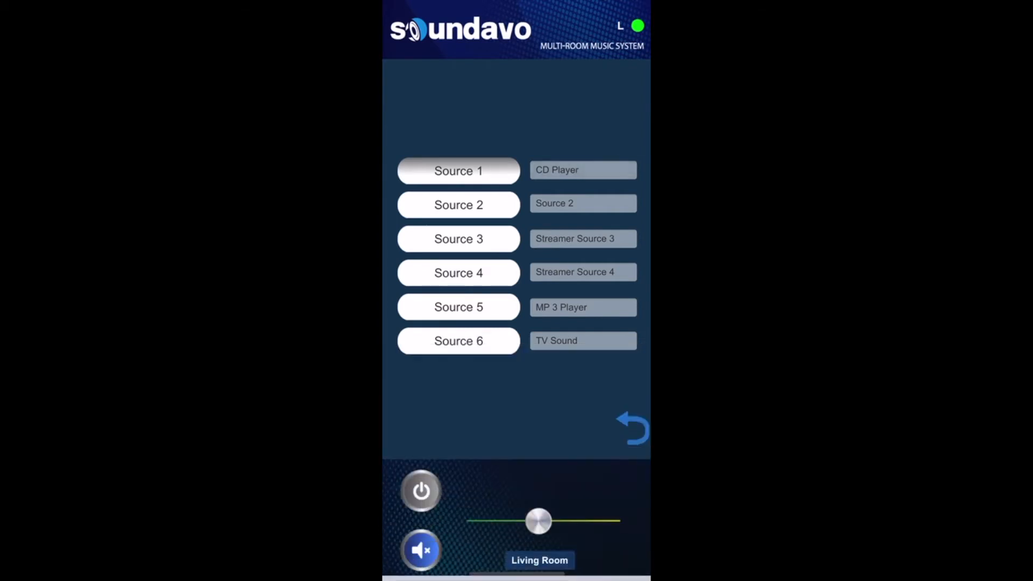
{"action": "left_click", "coordinate": [582, 202]}
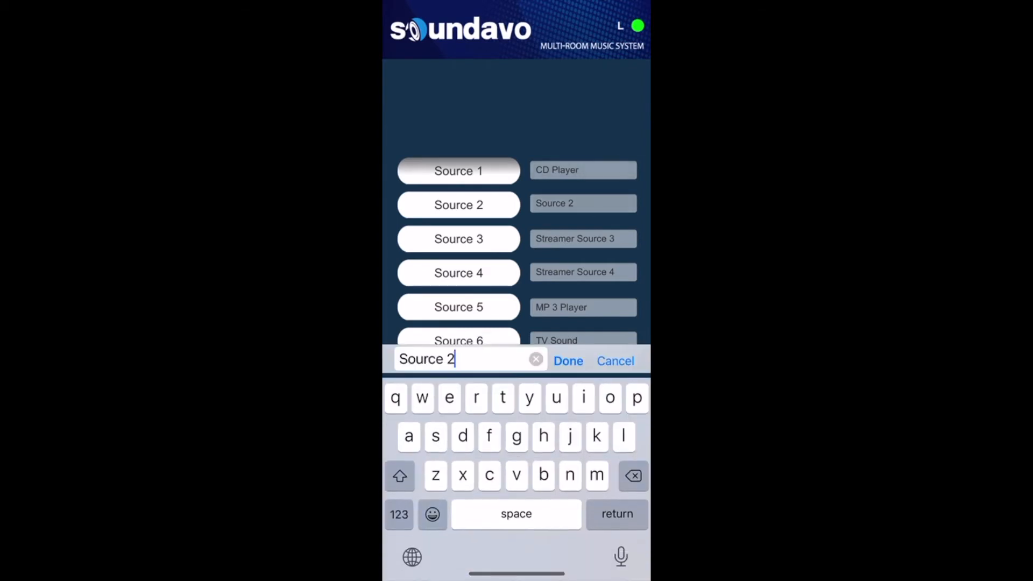
{"action": "left_click", "coordinate": [536, 358]}
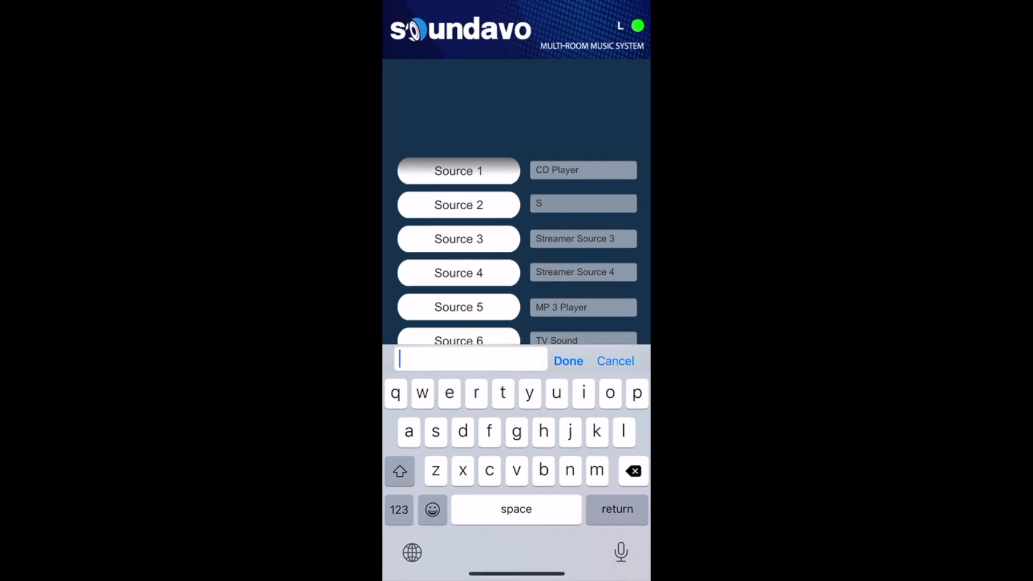
{"action": "type", "text": "Media Pl"}
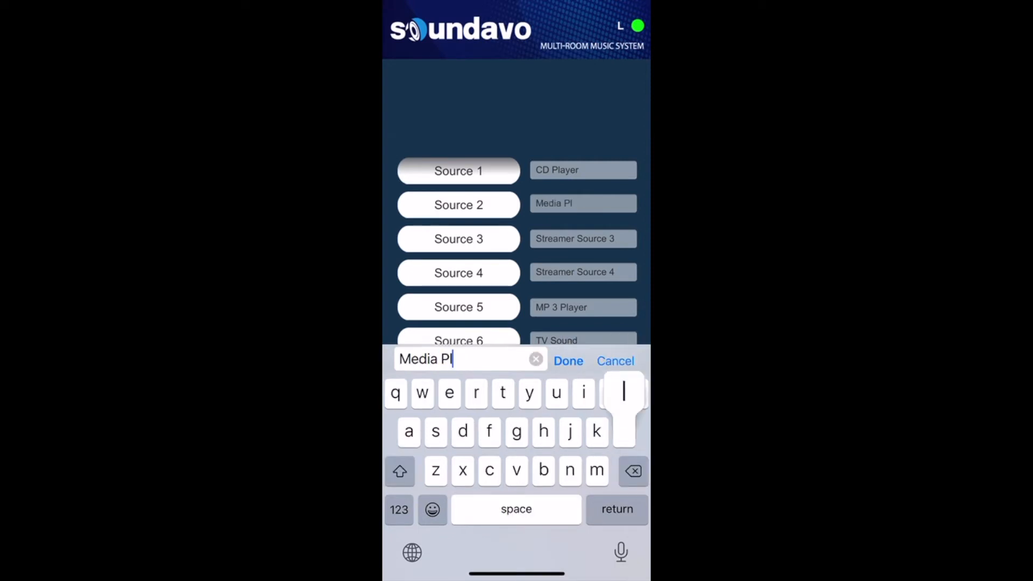
{"action": "left_click", "coordinate": [567, 361]}
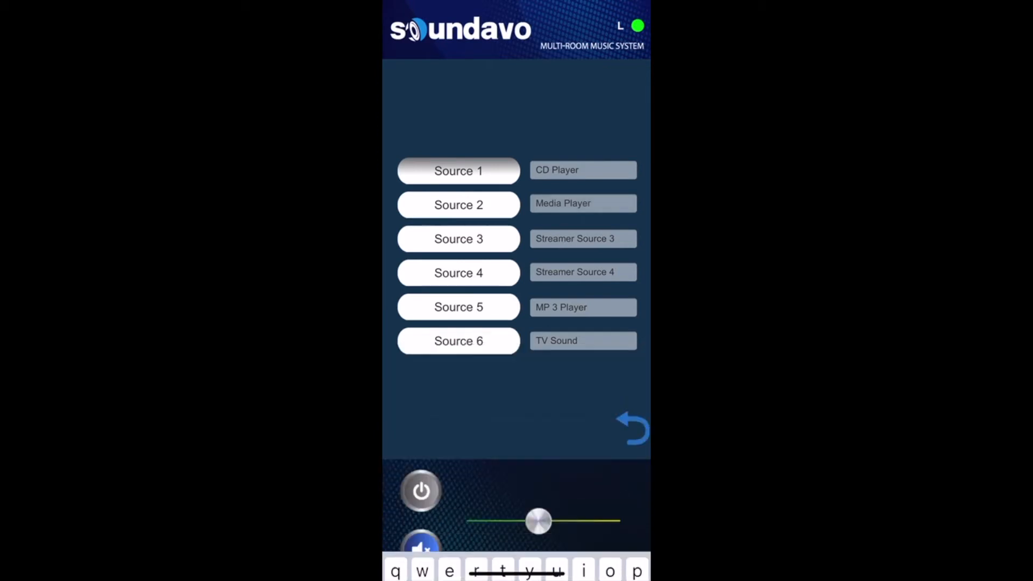
{"action": "left_click", "coordinate": [582, 238]}
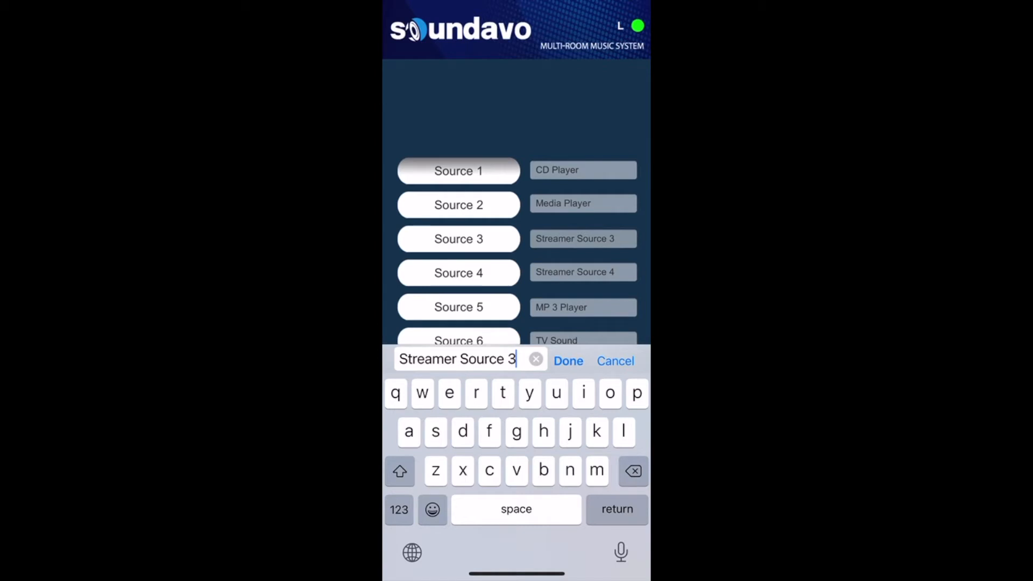
{"action": "left_click", "coordinate": [632, 470]}
{"action": "type", "text": "O"}
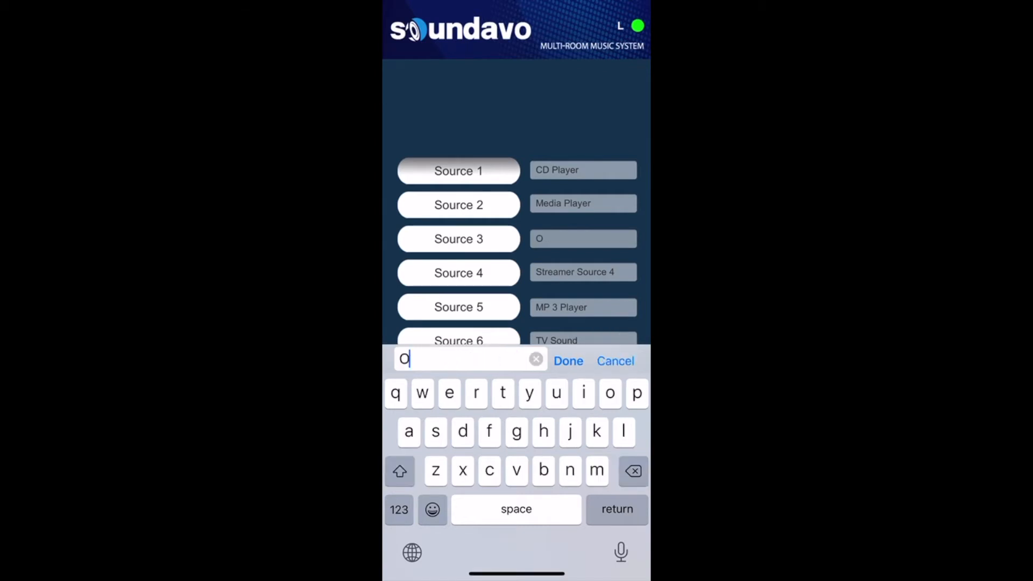
{"action": "type", "text": "nline"}
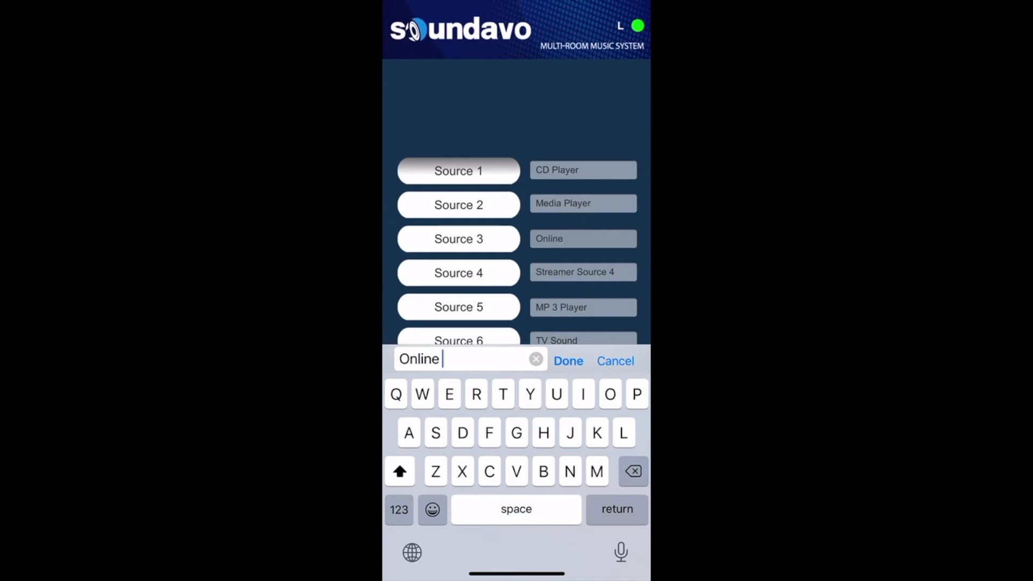
{"action": "type", "text": "Radio"}
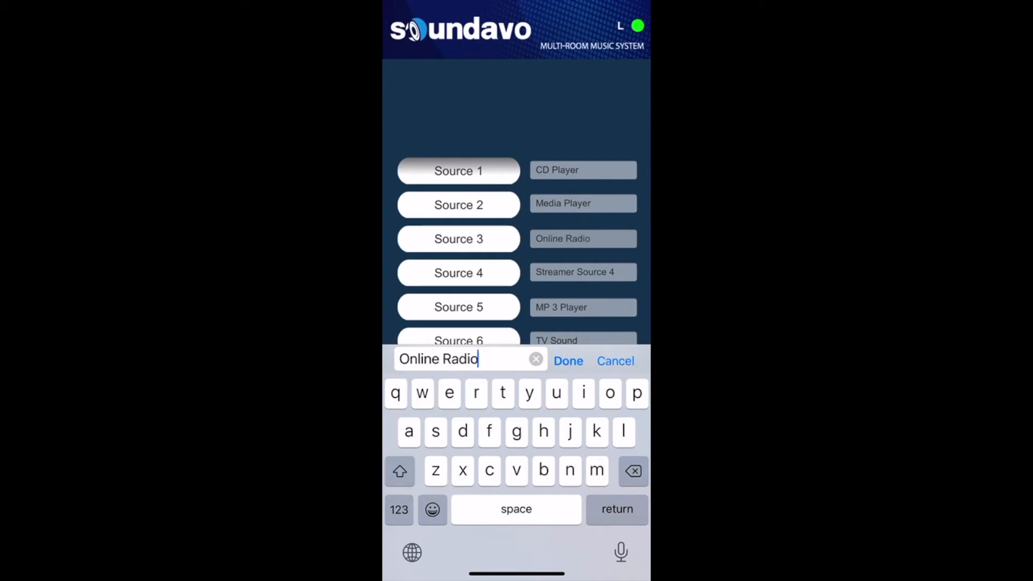
{"action": "left_click", "coordinate": [567, 361]}
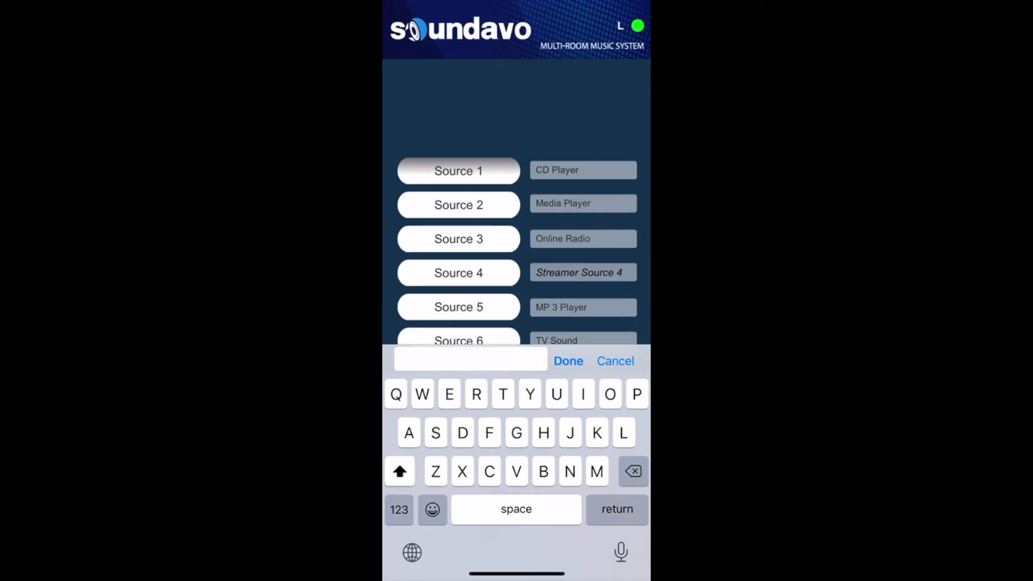
Step: Name sources 4–5 Online Music Station and MP 3 player, keeping TV Sound for source 6
{"action": "type", "text": "Online Music Station"}
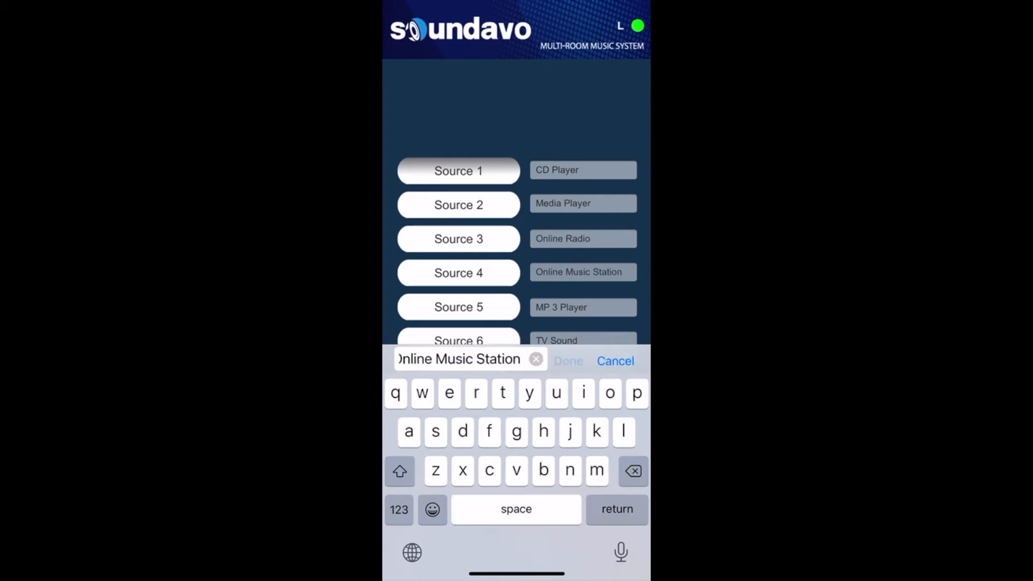
{"action": "left_click", "coordinate": [582, 307]}
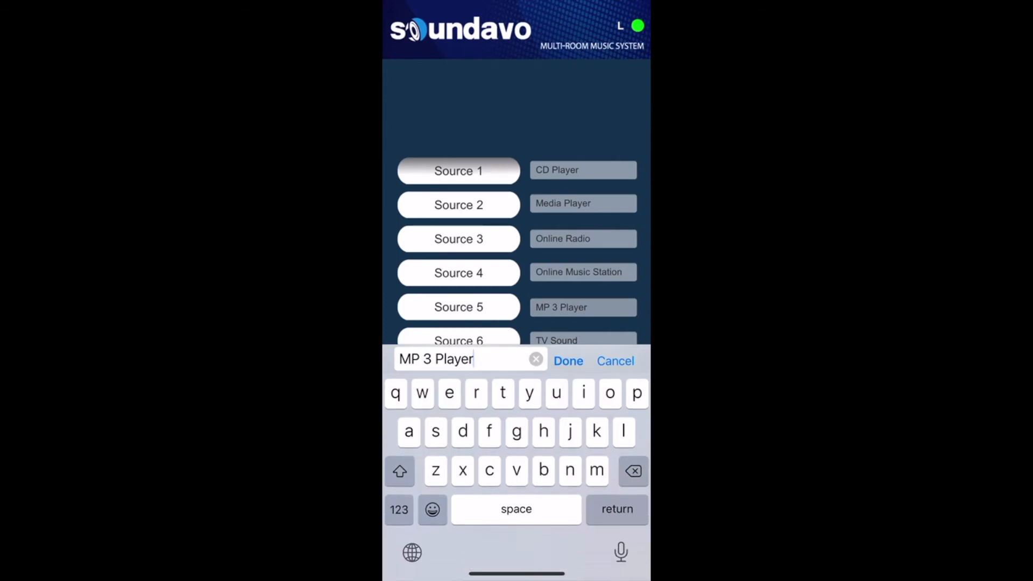
{"action": "left_click", "coordinate": [535, 359]}
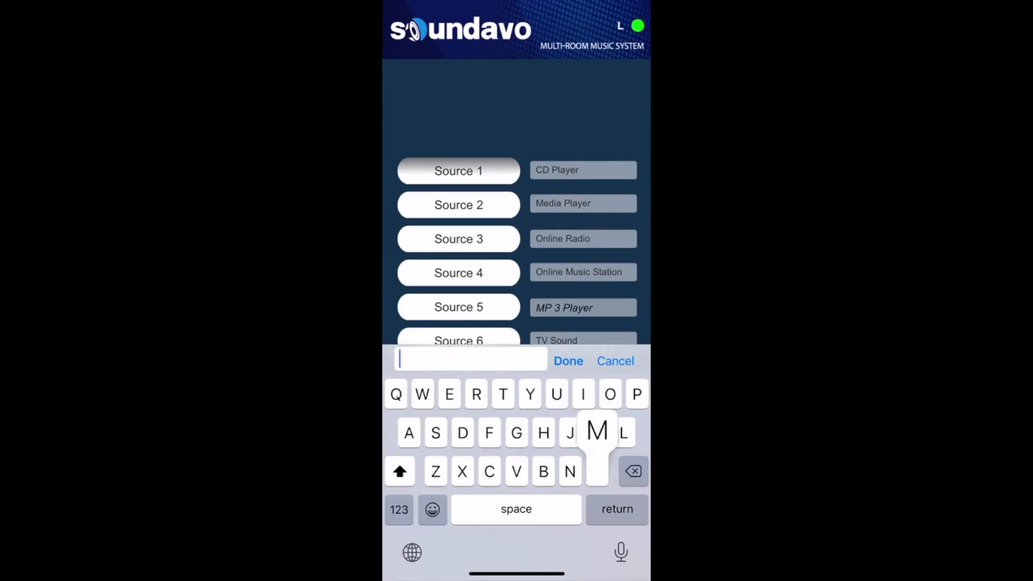
{"action": "type", "text": "MP"}
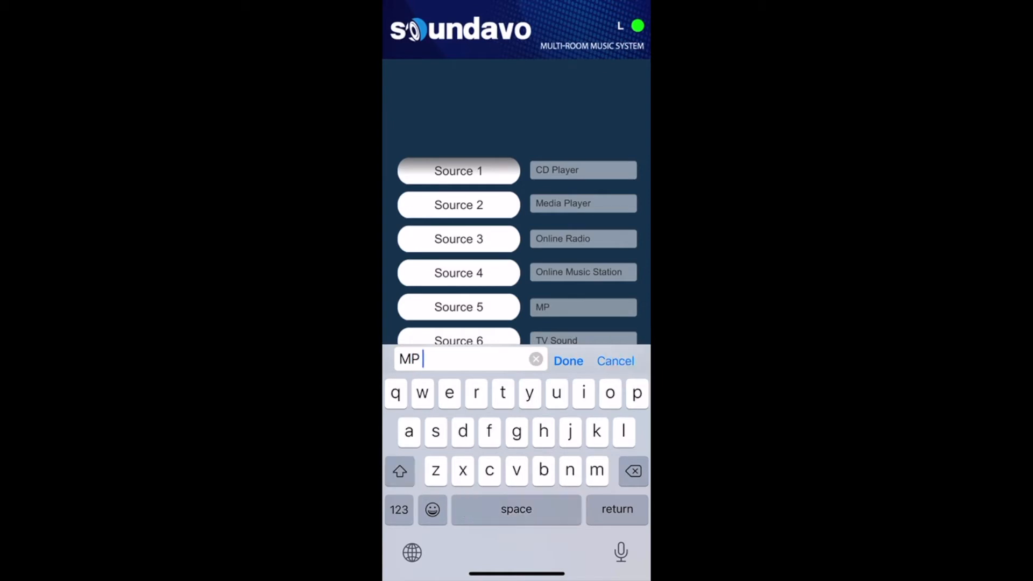
{"action": "type", "text": "3"}
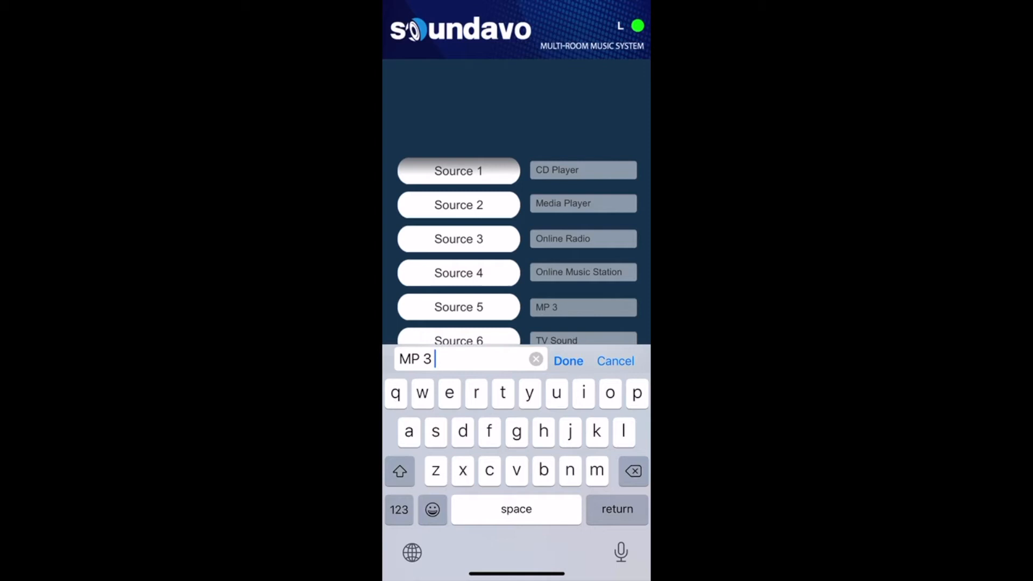
{"action": "type", "text": "player"}
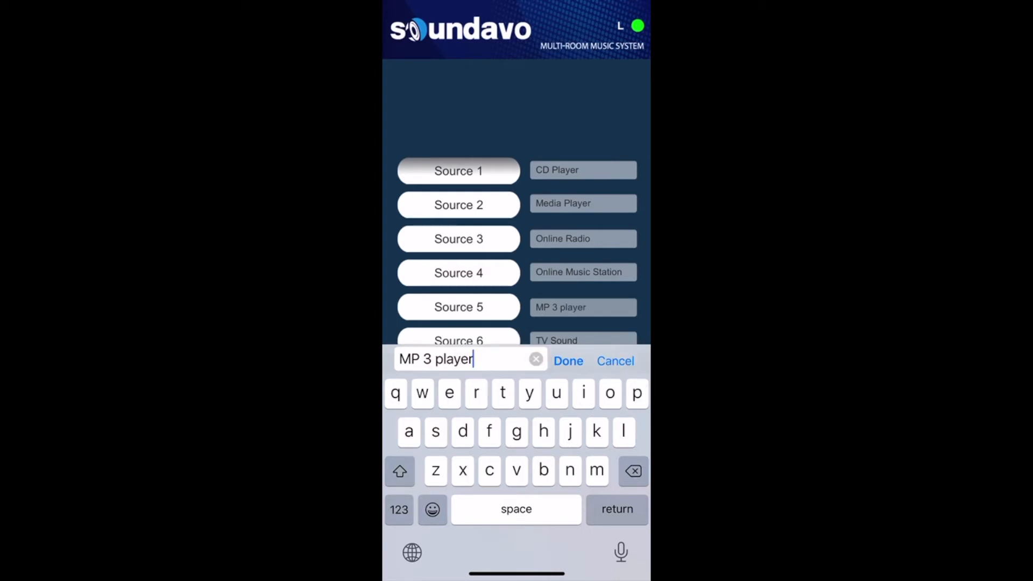
{"action": "left_click", "coordinate": [555, 341]}
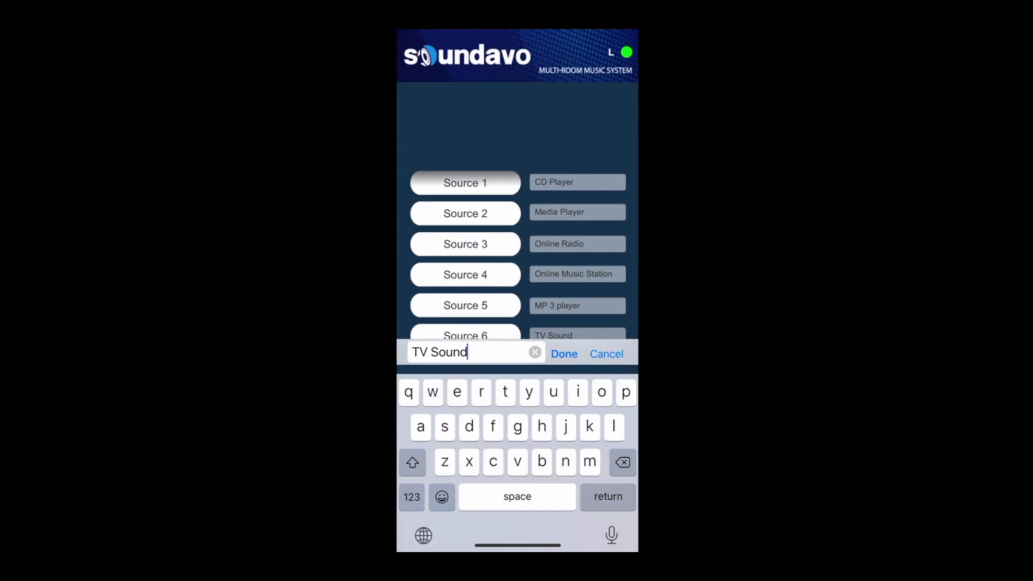
{"action": "left_click", "coordinate": [564, 354]}
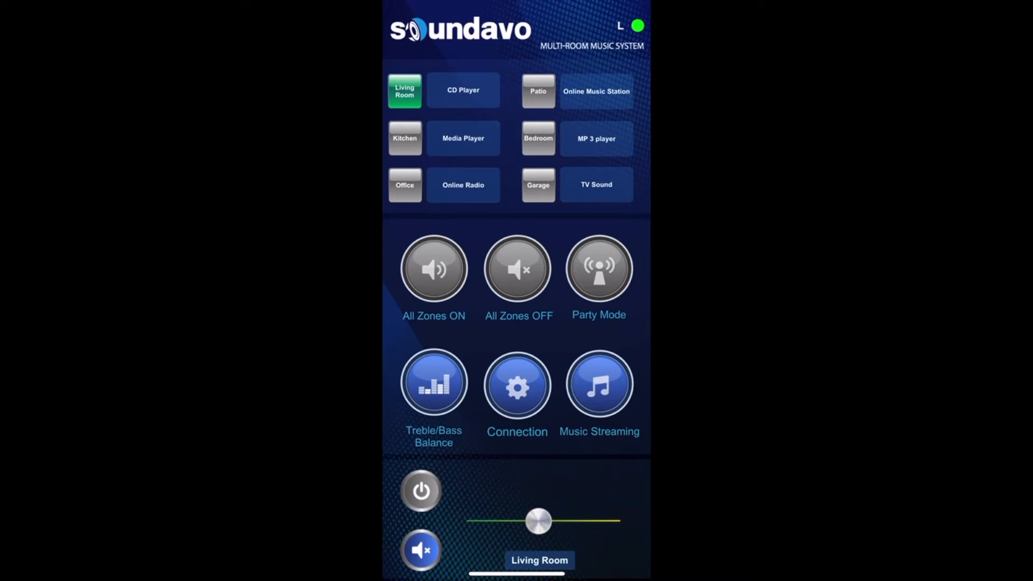
Step: Select the Kitchen, Office, Patio, Bedroom and Living Room zones in turn
{"action": "left_click", "coordinate": [405, 138]}
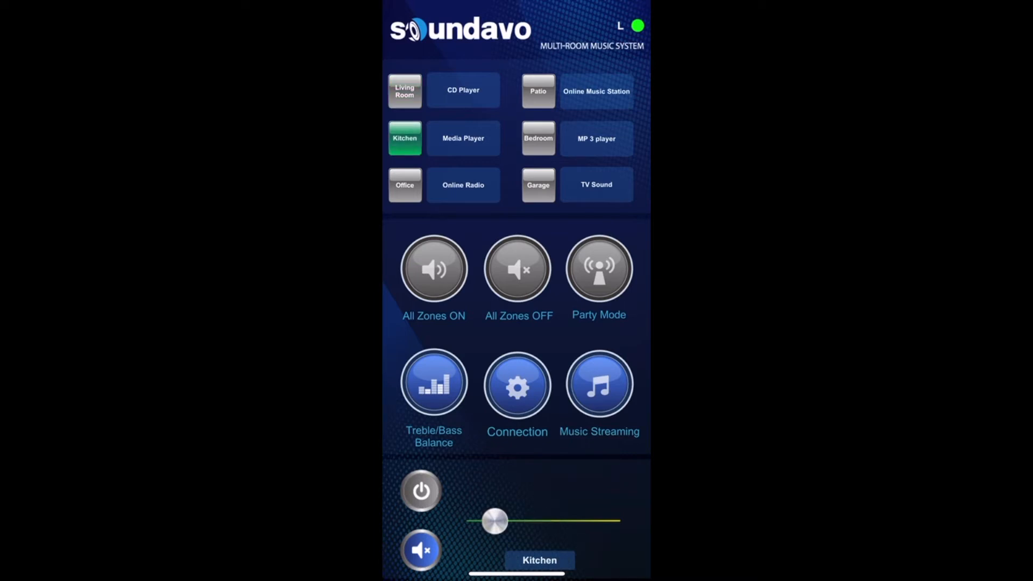
{"action": "left_click", "coordinate": [405, 184]}
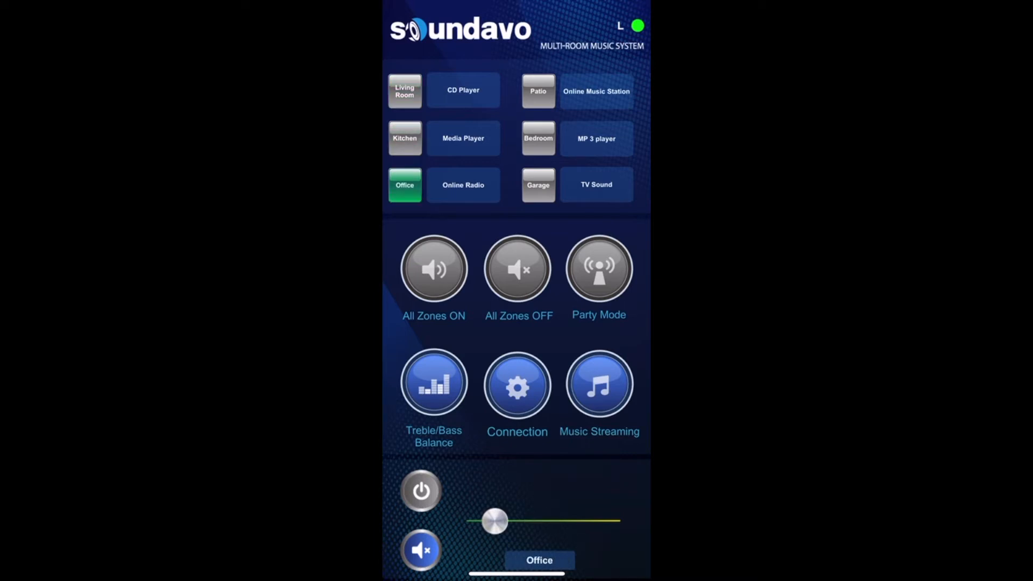
{"action": "left_click", "coordinate": [538, 91]}
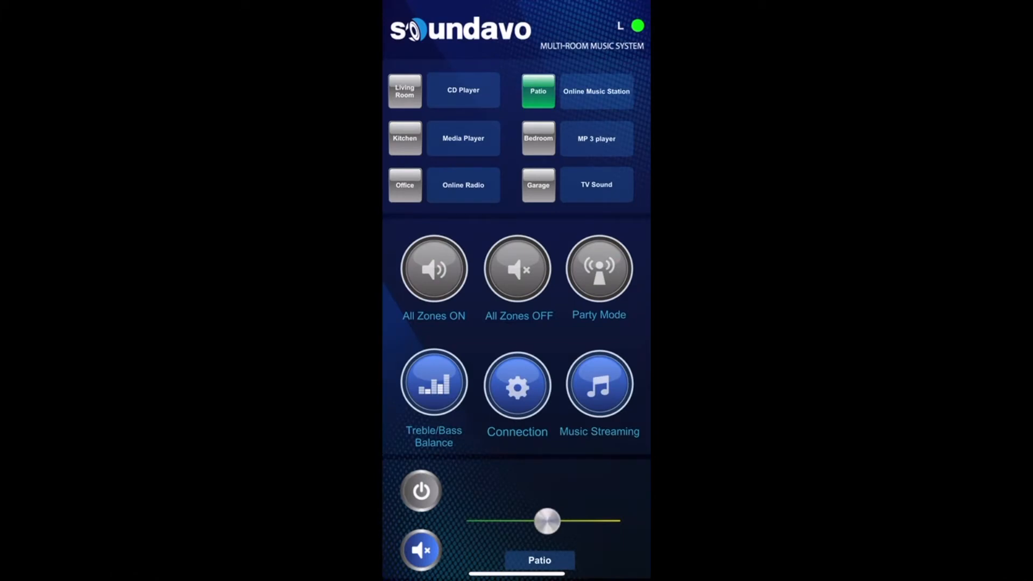
{"action": "left_click", "coordinate": [538, 138]}
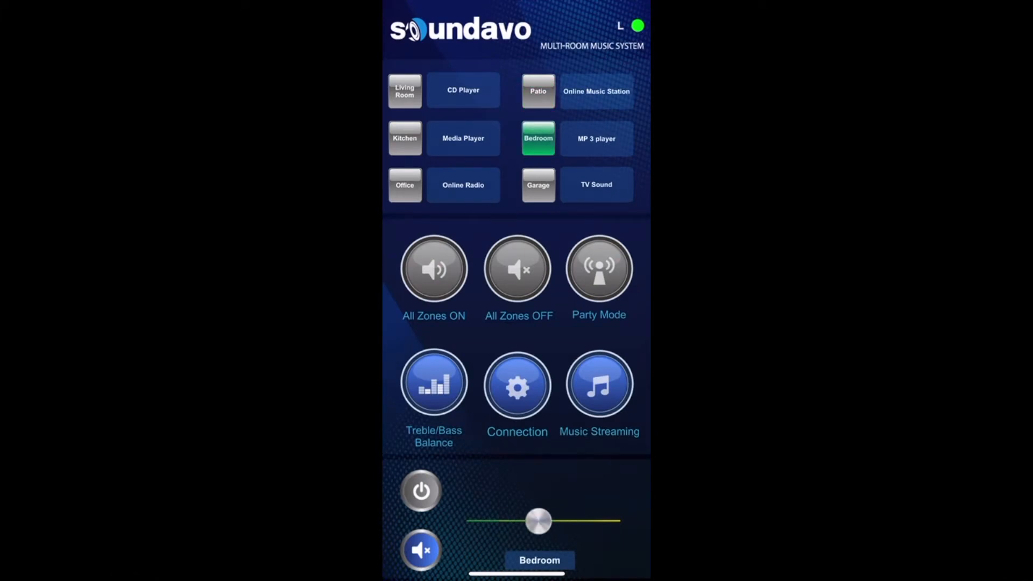
{"action": "left_click", "coordinate": [405, 90]}
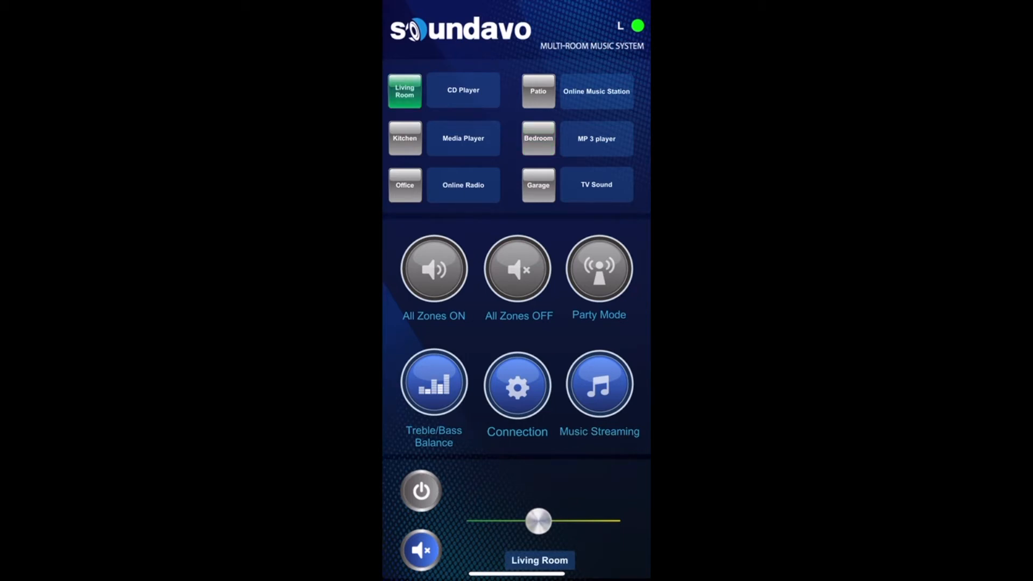
Step: Switch on the Living Room and Kitchen zones
{"action": "left_click", "coordinate": [420, 490]}
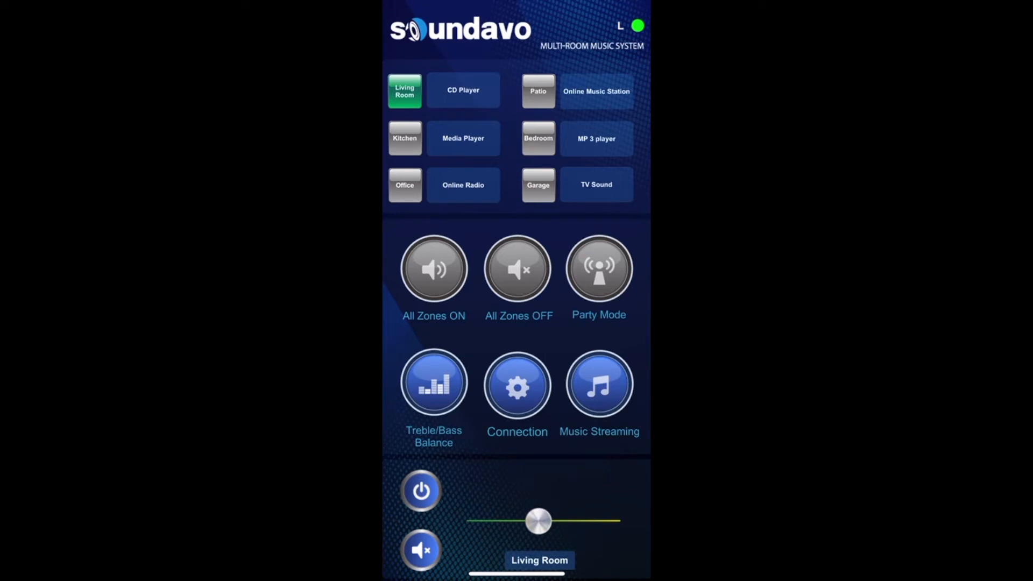
{"action": "left_click", "coordinate": [405, 139]}
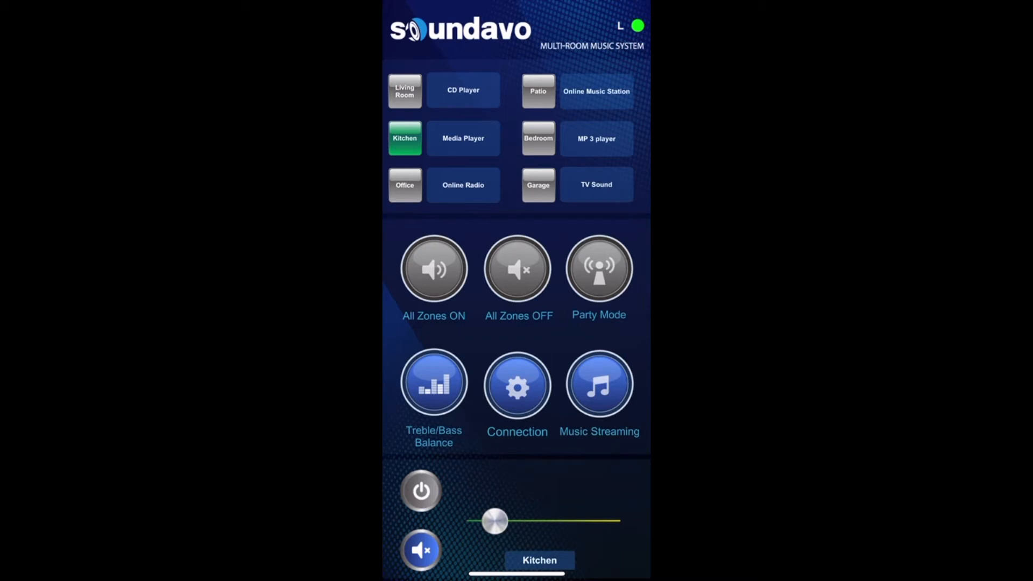
{"action": "left_click", "coordinate": [421, 491]}
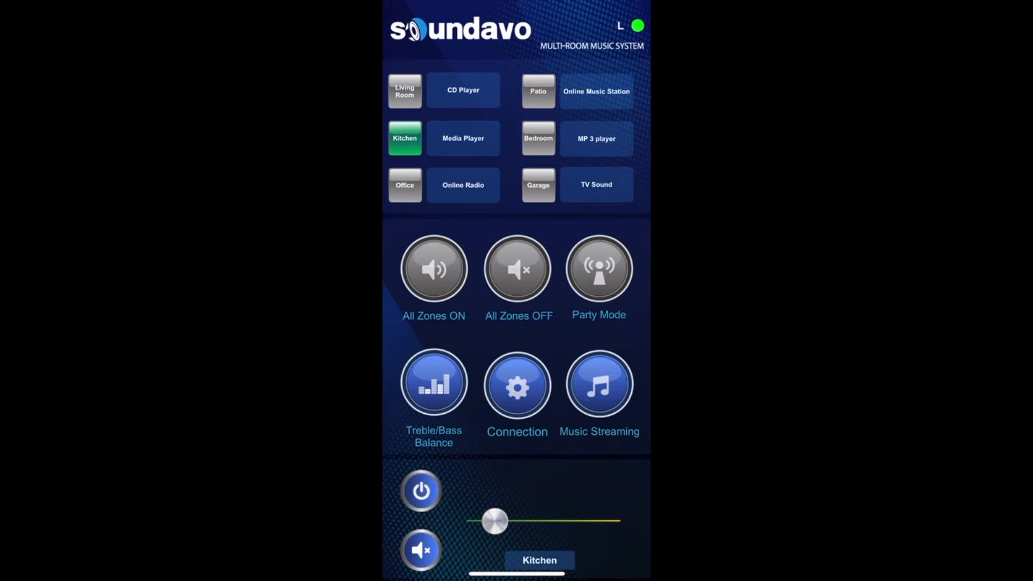
{"action": "left_click", "coordinate": [404, 184]}
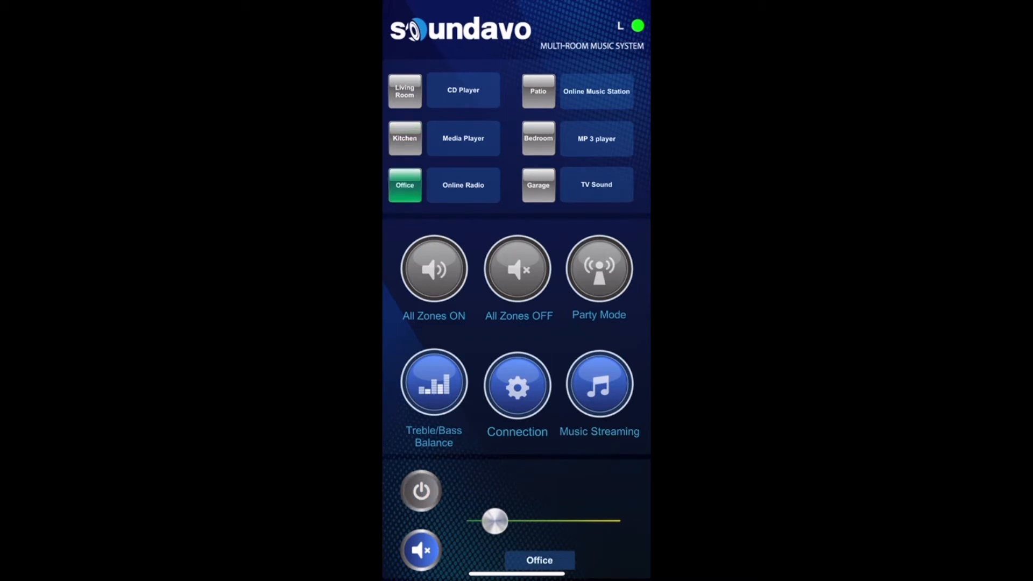
Step: Switch on the Office zone while powering up all zones
{"action": "left_click", "coordinate": [538, 91]}
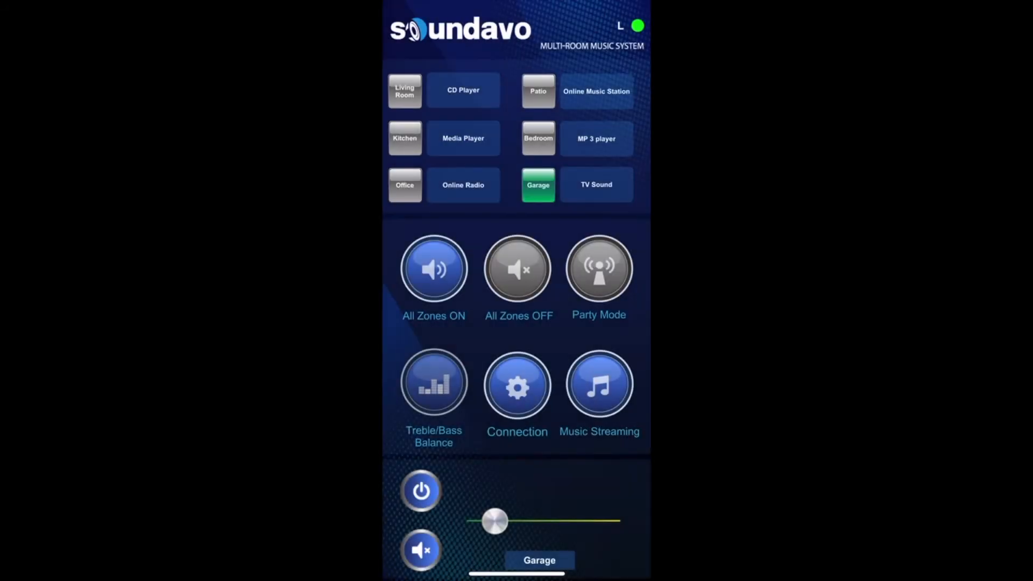
Step: Choose source options for the zones in the Soundavo control app
{"action": "left_click", "coordinate": [434, 382]}
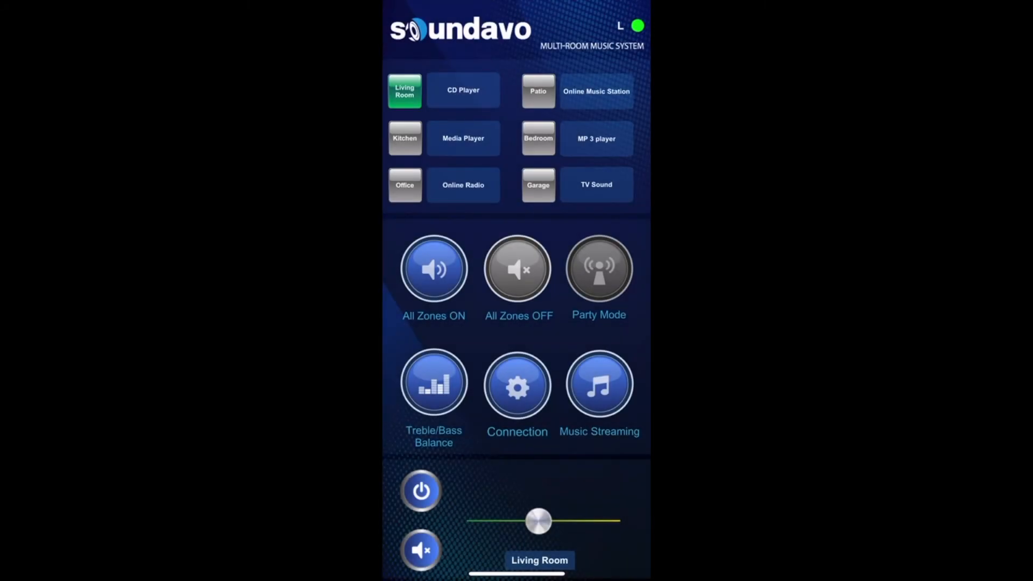
{"action": "left_click", "coordinate": [598, 268]}
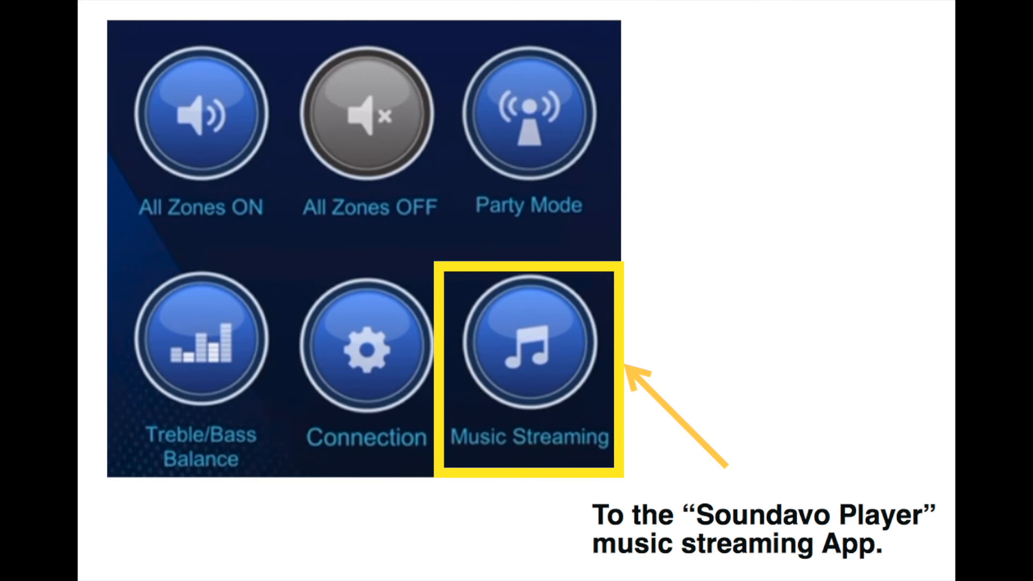
Step: Launch Soundavo Player via Music Streaming to list the two WS66i streamers
{"action": "left_click", "coordinate": [528, 339]}
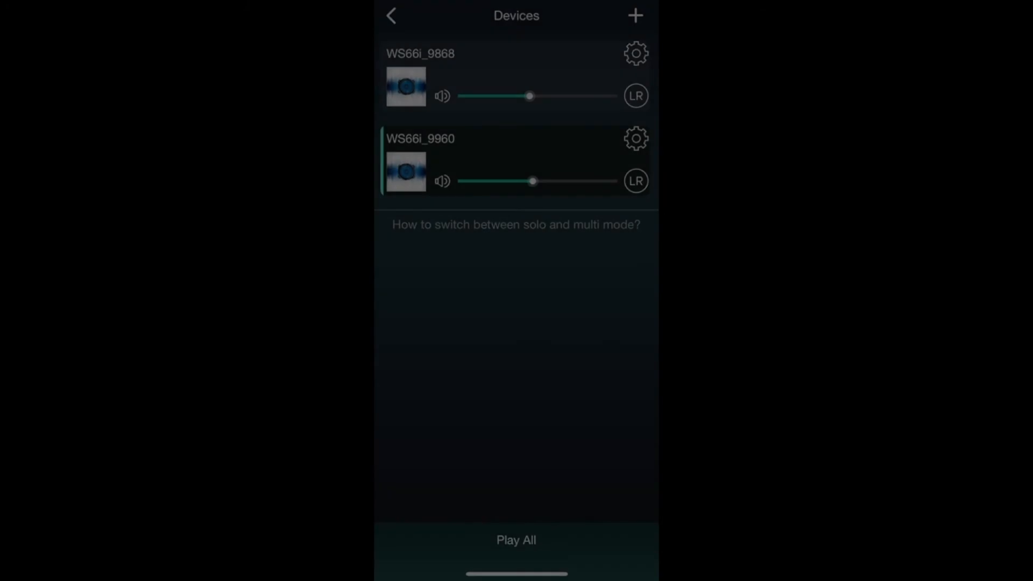
Step: Rename the first WS66i streamer to Online Radio
{"action": "left_click", "coordinate": [634, 54]}
{"action": "type", "text": "Online"}
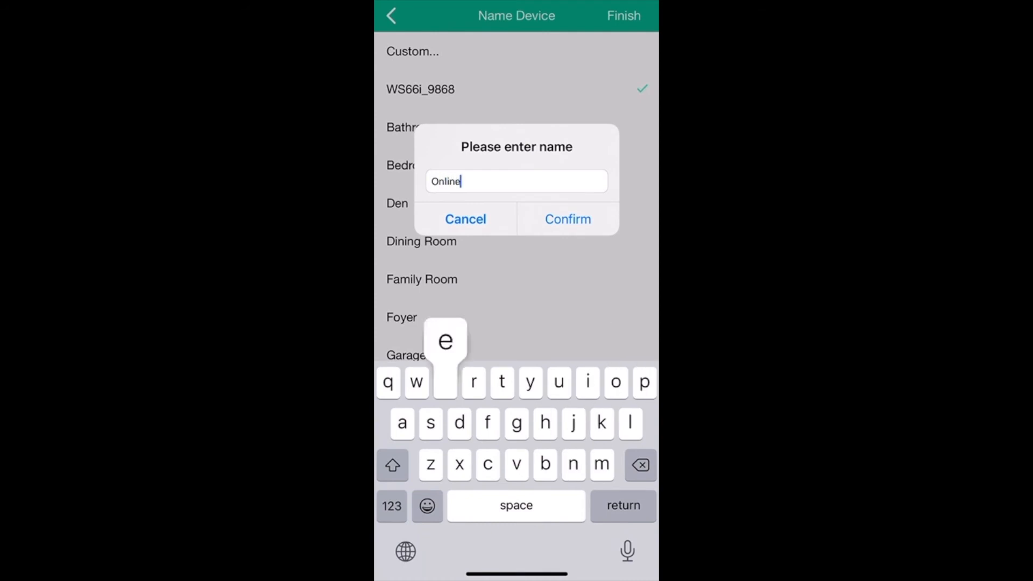
{"action": "type", "text": "Radio"}
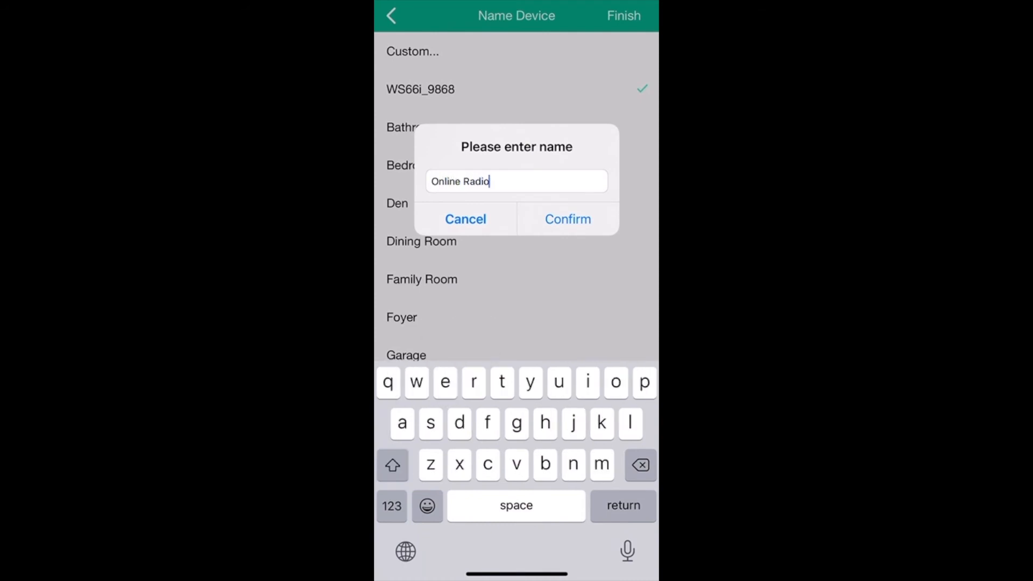
{"action": "left_click", "coordinate": [566, 219]}
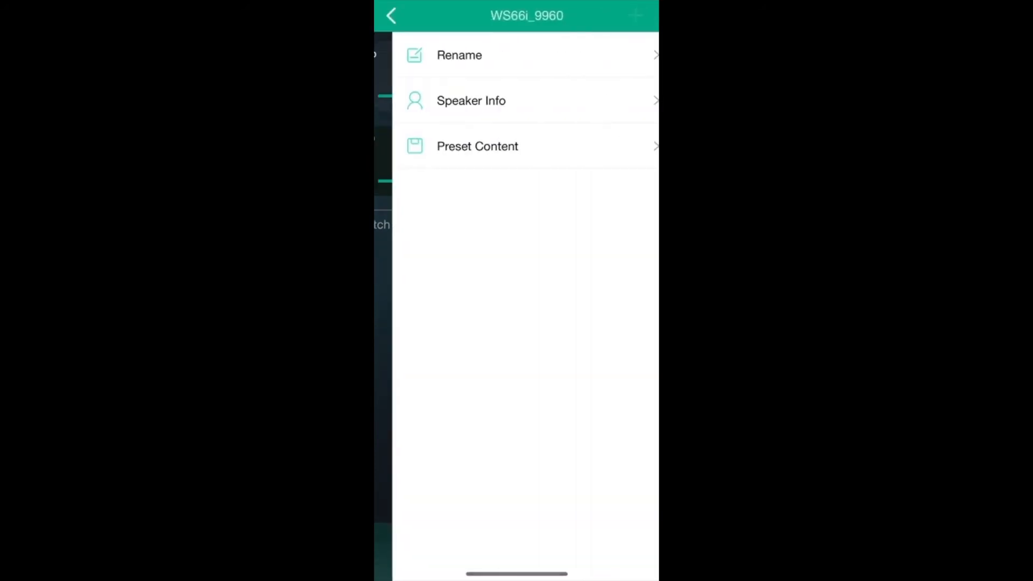
Step: Rename the WS66i_9960 streamer to Online Music Station
{"action": "left_click", "coordinate": [458, 55]}
{"action": "type", "text": "Online"}
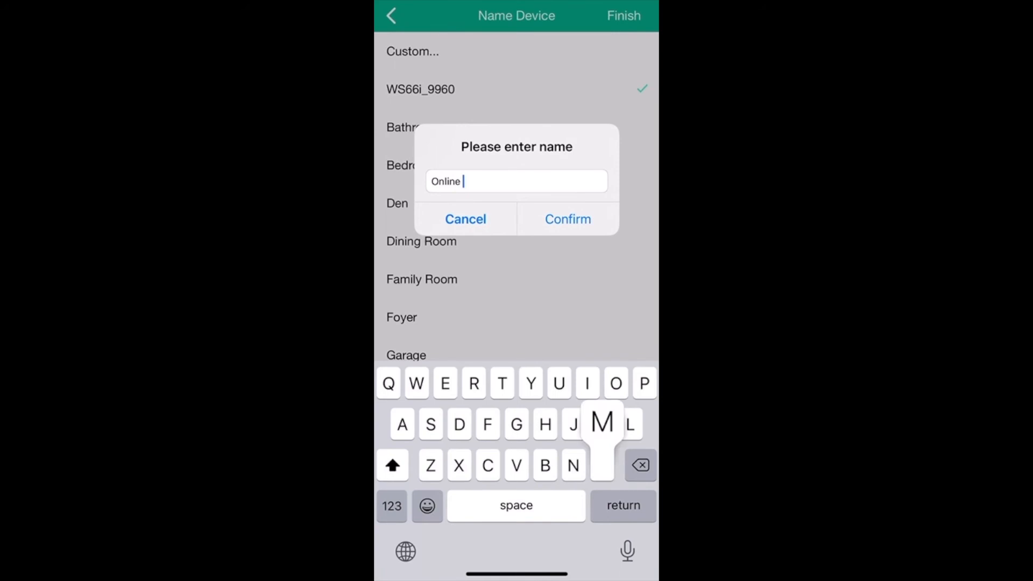
{"action": "type", "text": "Music Stat"}
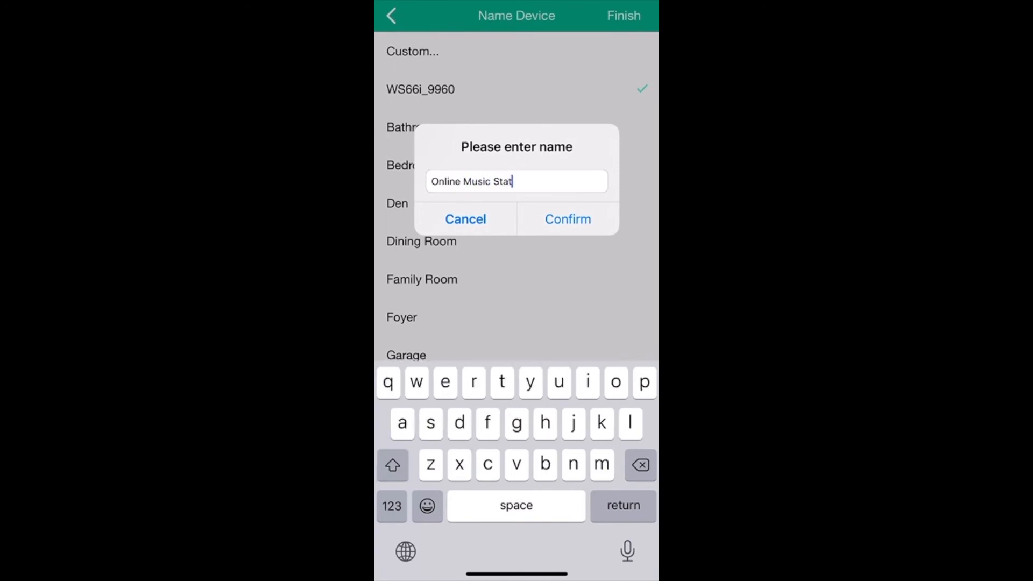
{"action": "left_click", "coordinate": [566, 219]}
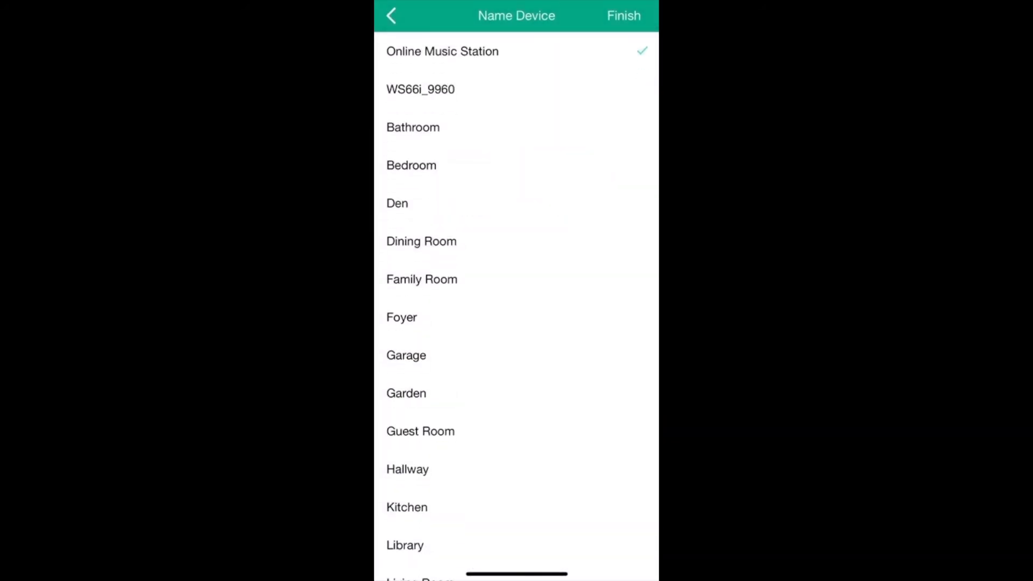
Step: Save the names, test left-channel output on both streamers, then launch Spotify
{"action": "left_click", "coordinate": [622, 15]}
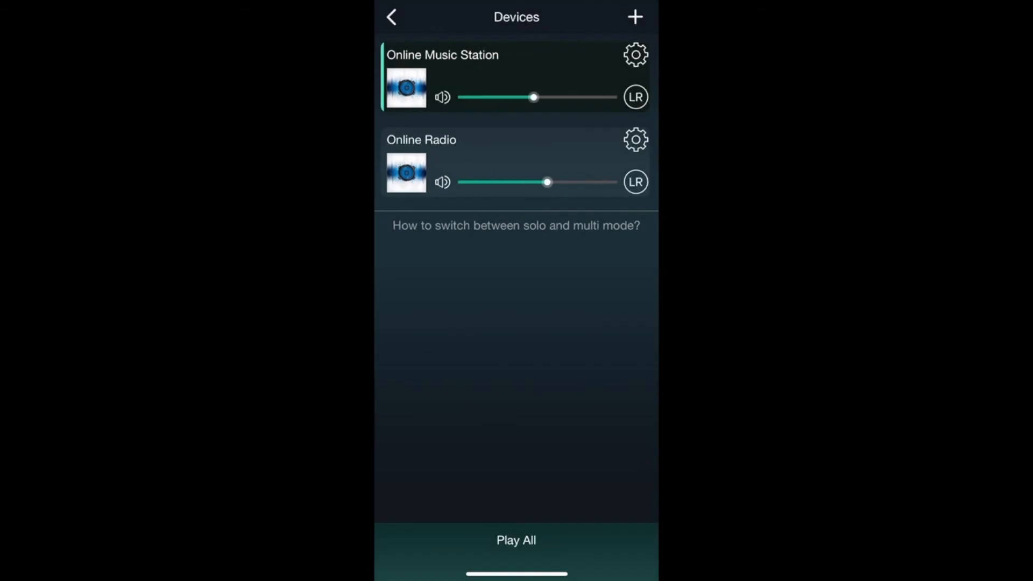
{"action": "left_click", "coordinate": [634, 97]}
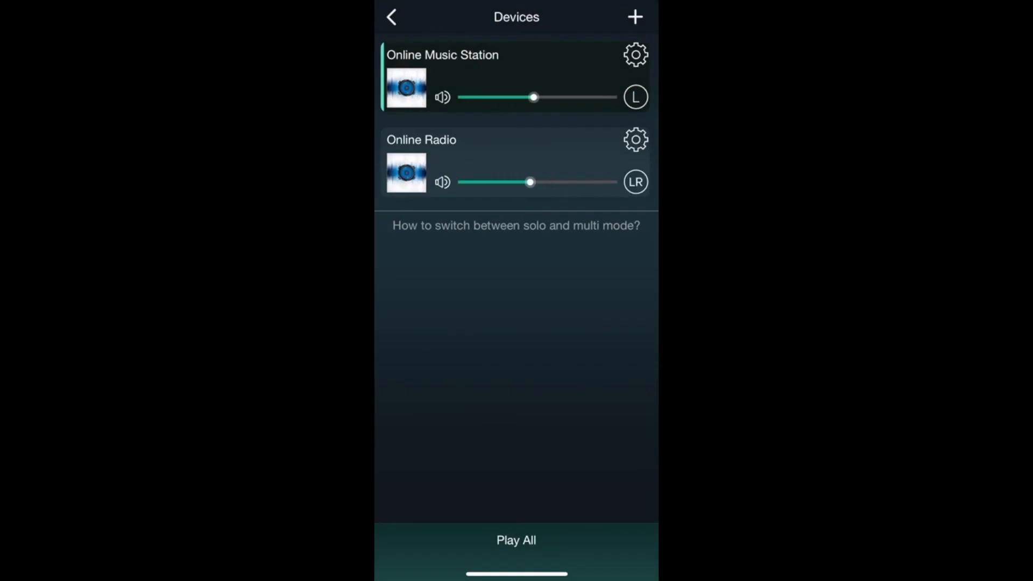
{"action": "left_click", "coordinate": [635, 97]}
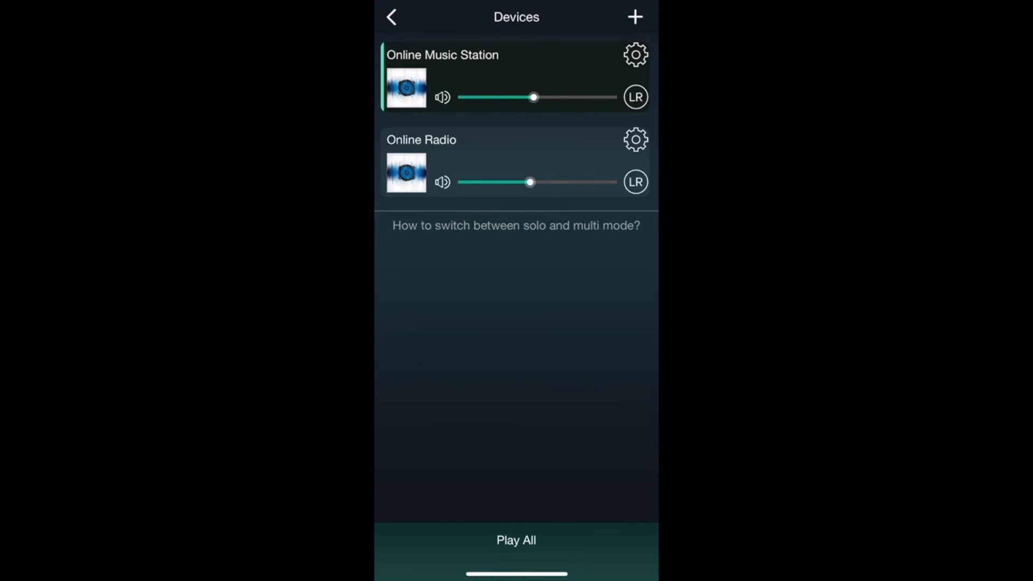
{"action": "left_click", "coordinate": [635, 182]}
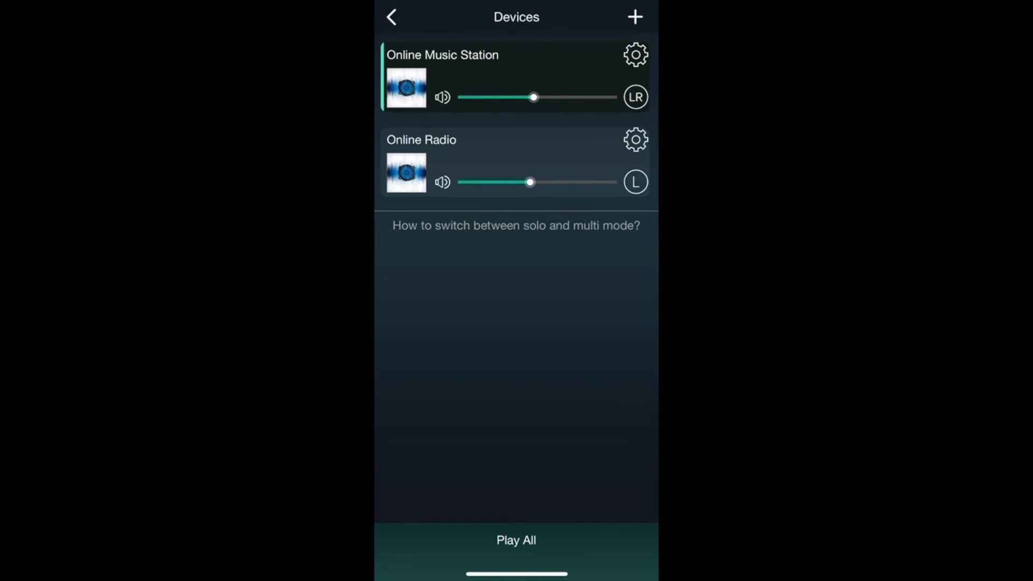
{"action": "left_click", "coordinate": [634, 182]}
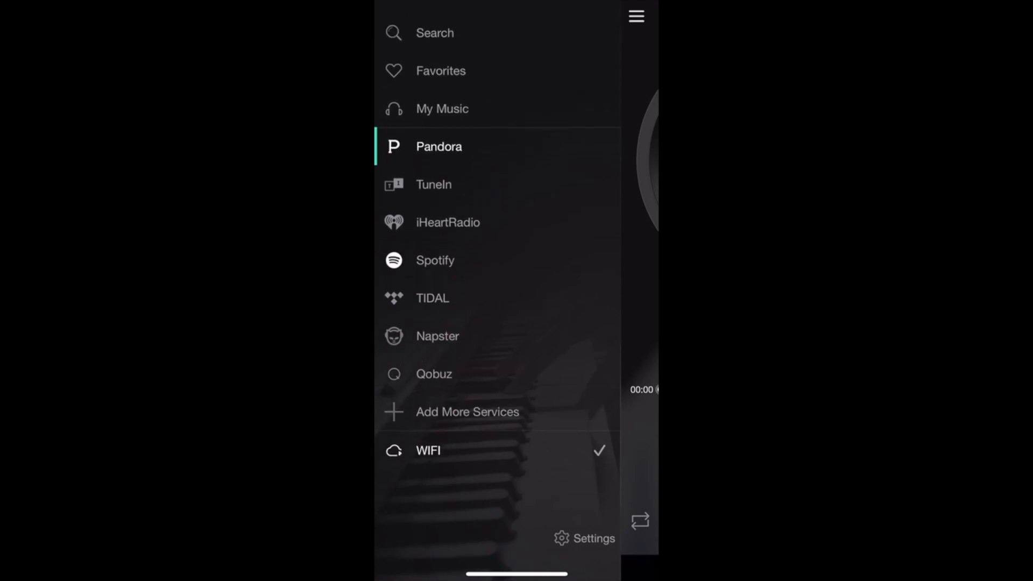
{"action": "left_click", "coordinate": [435, 261]}
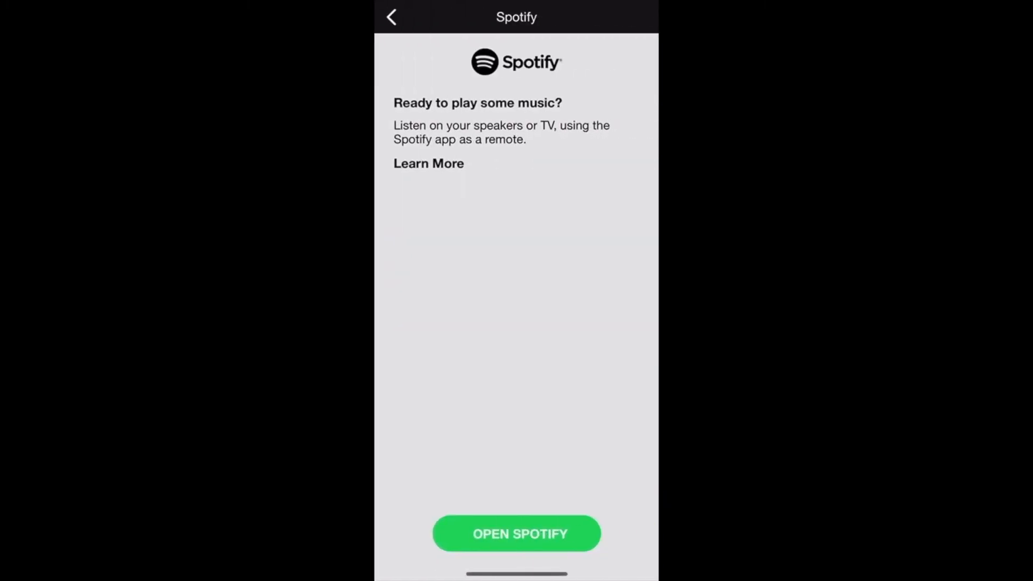
{"action": "left_click", "coordinate": [516, 534]}
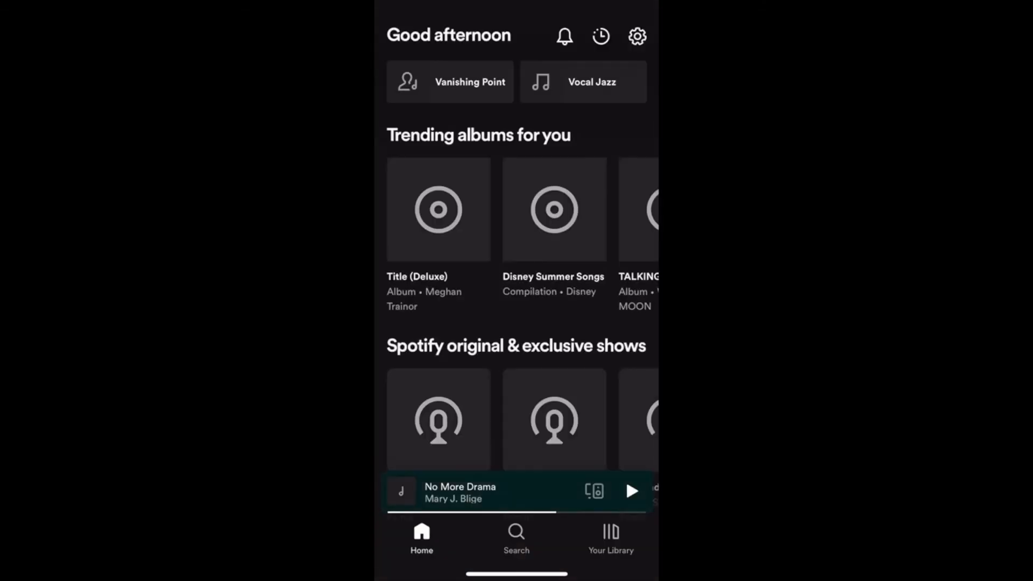
Step: Scroll Spotify's Home feed and start a mix playing on the speakers
{"action": "scroll", "scroll_direction": "down", "scroll_amount": 3}
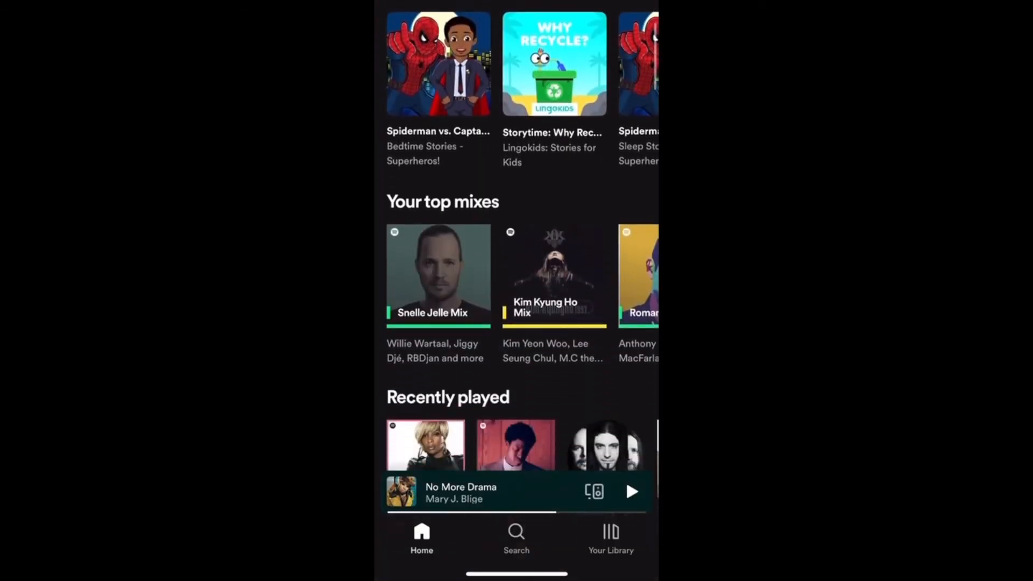
{"action": "scroll", "scroll_direction": "down", "scroll_amount": 3}
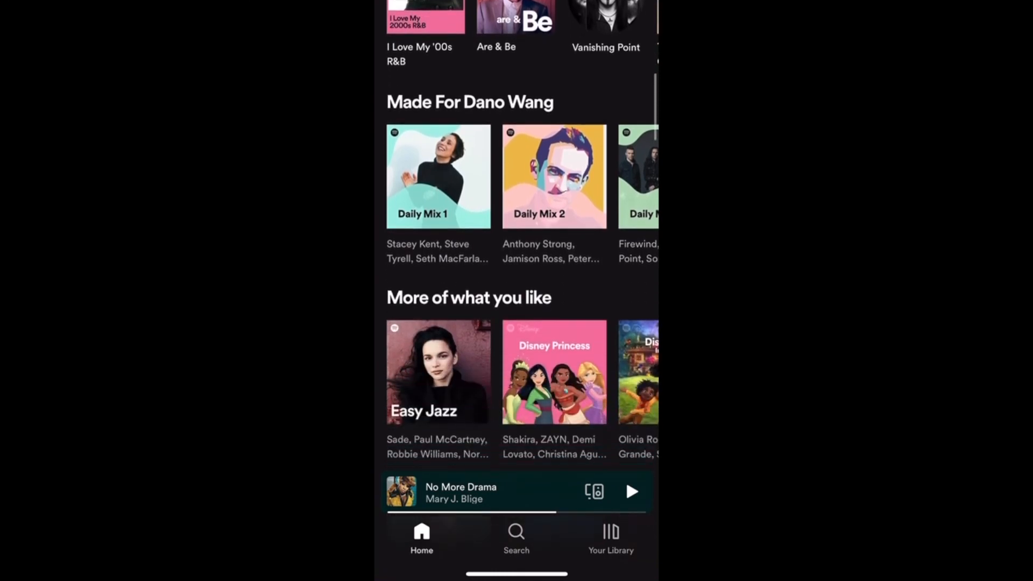
{"action": "left_click", "coordinate": [593, 491]}
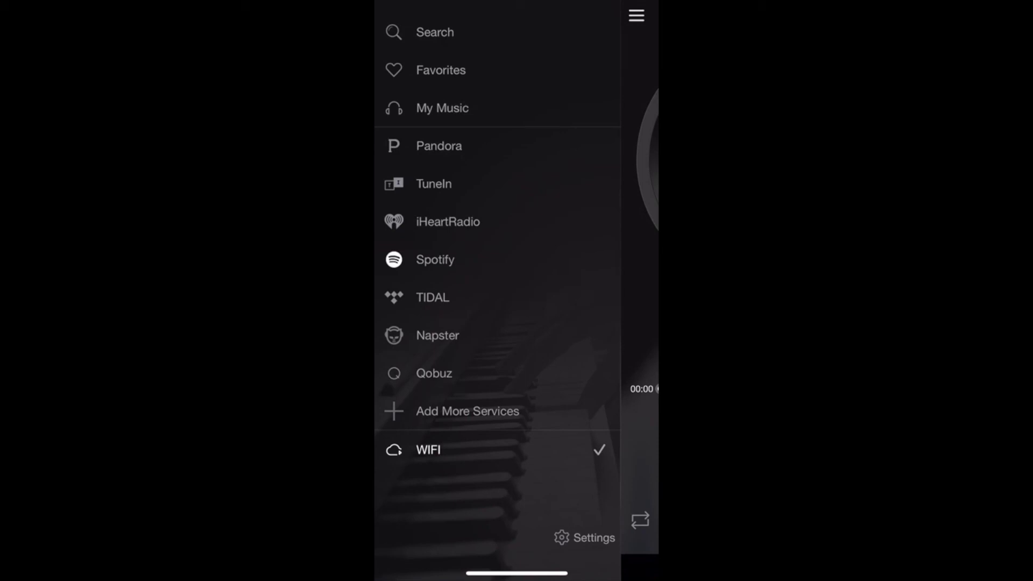
Step: Play iHeartRadio's Classic Soul station, then leave the player for zone control
{"action": "left_click", "coordinate": [447, 221]}
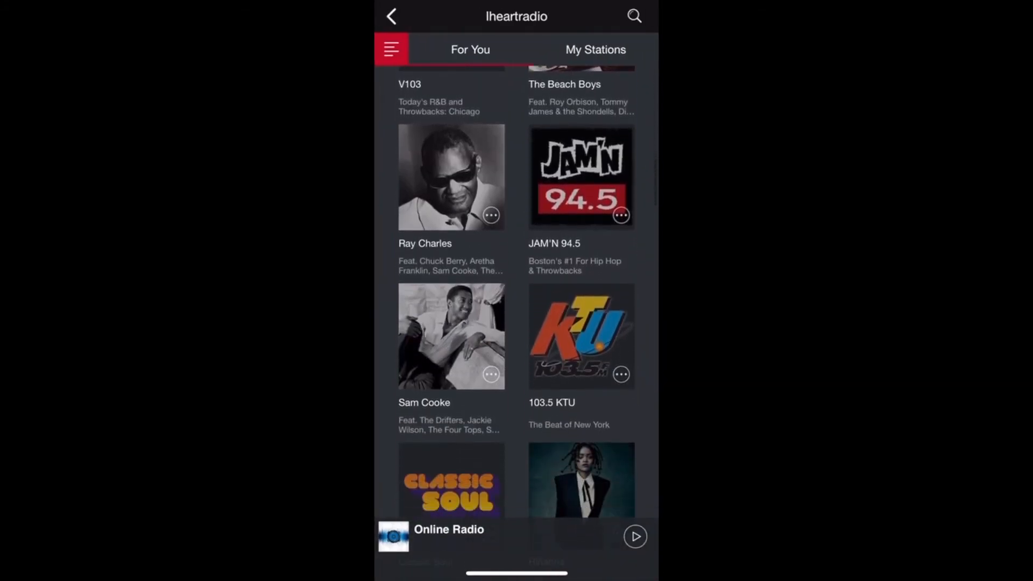
{"action": "scroll", "scroll_direction": "up", "scroll_amount": 3}
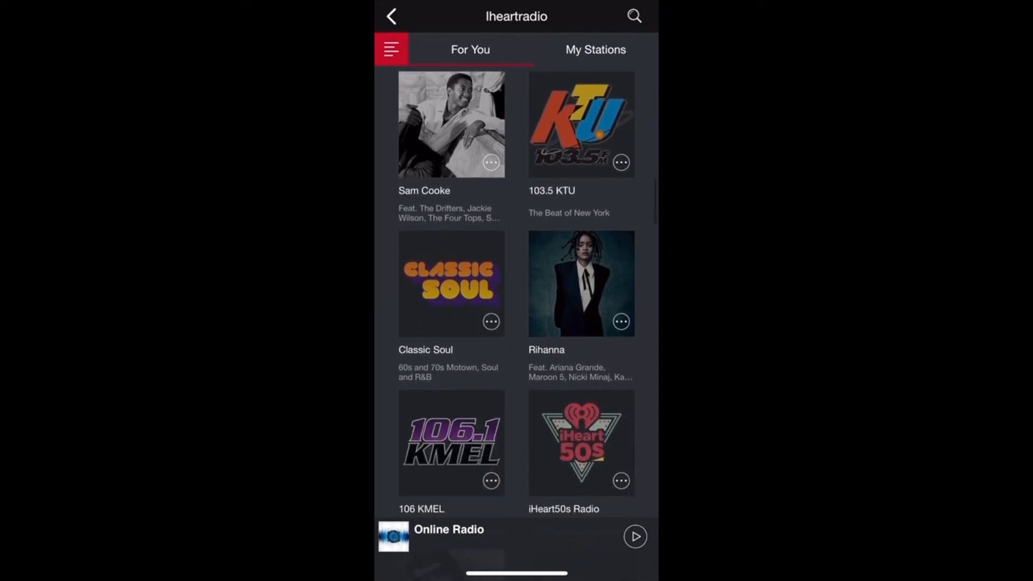
{"action": "left_click", "coordinate": [452, 283]}
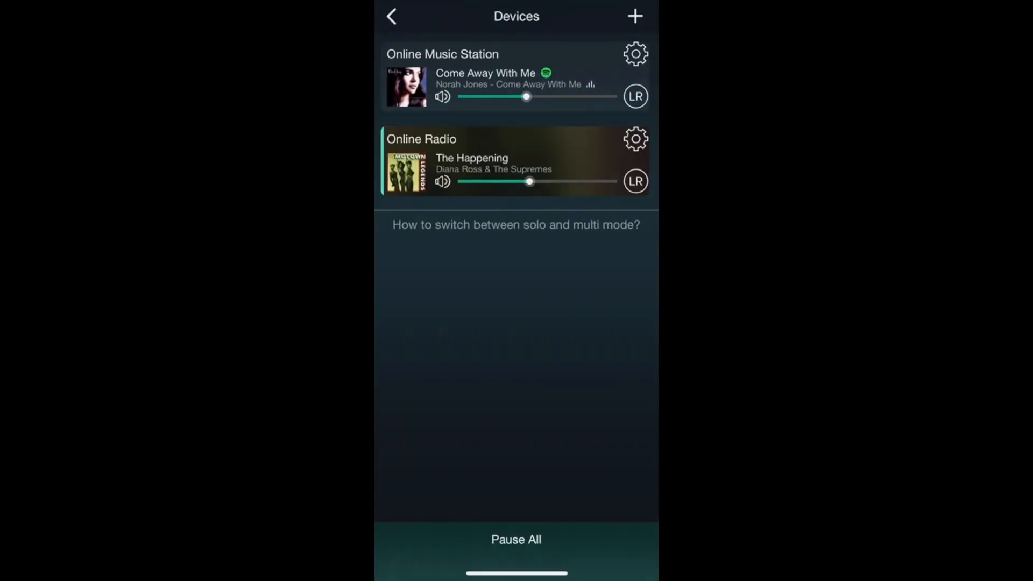
{"action": "left_click", "coordinate": [391, 16]}
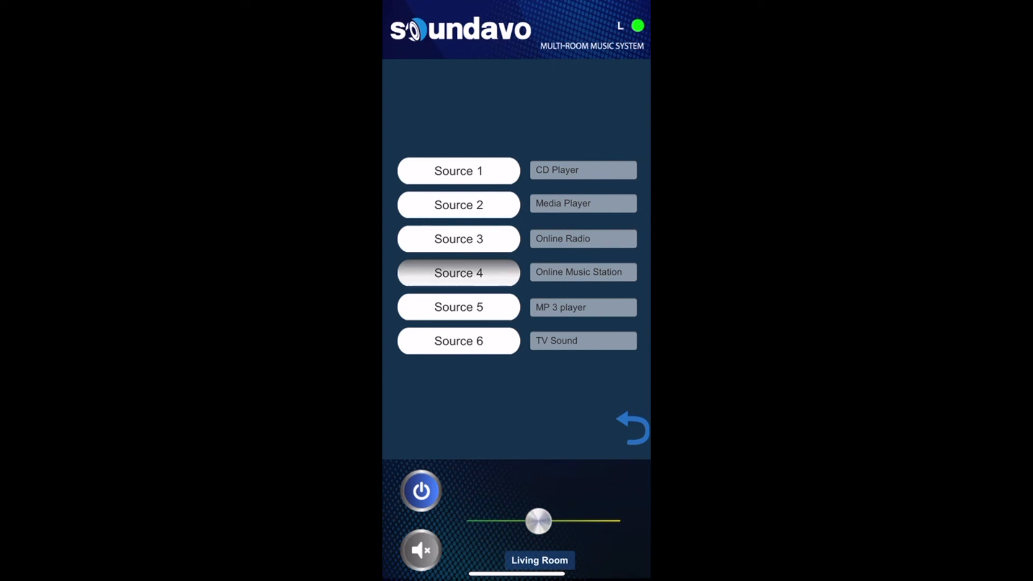
Step: Choose Source 3 or 4 per zone, with Kitchen on Online Radio and Office on Online Music Station
{"action": "left_click", "coordinate": [631, 428]}
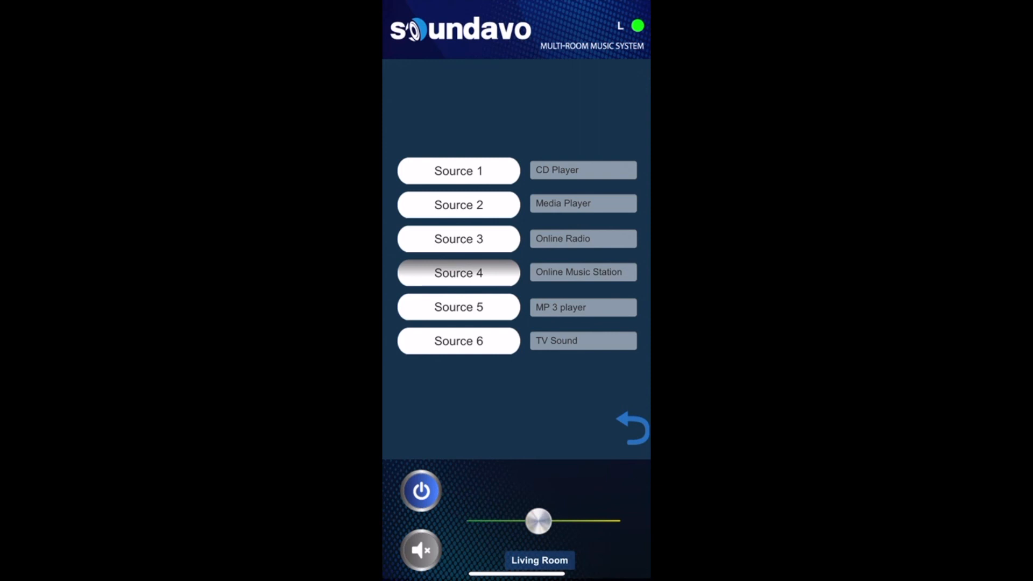
{"action": "left_click", "coordinate": [458, 238]}
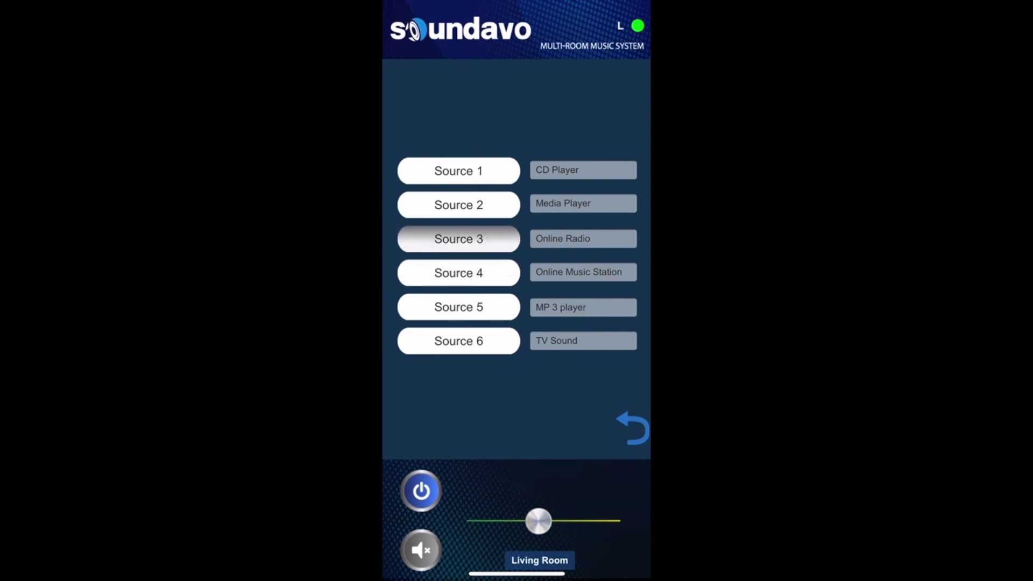
{"action": "left_click", "coordinate": [632, 427]}
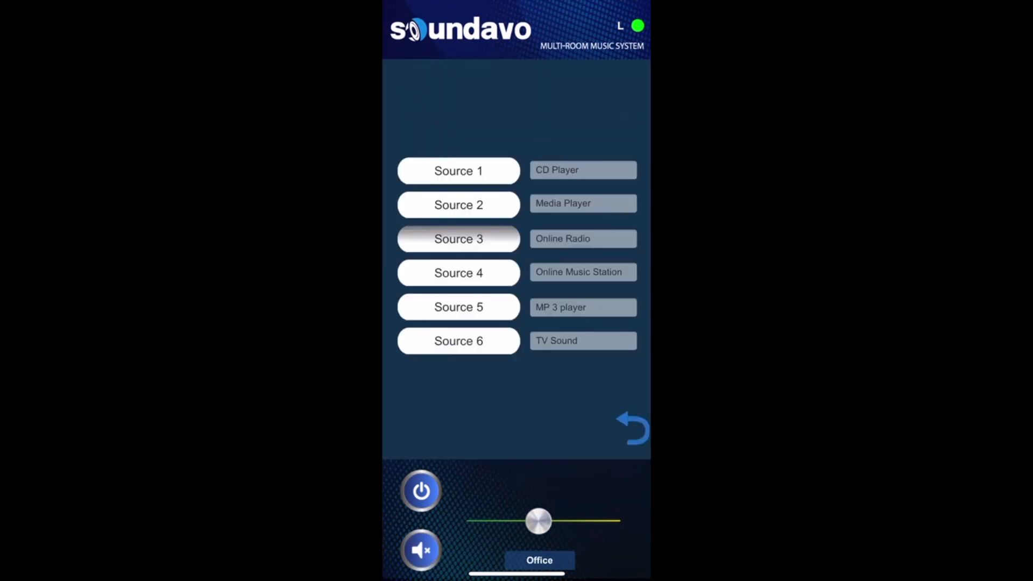
{"action": "left_click", "coordinate": [458, 272]}
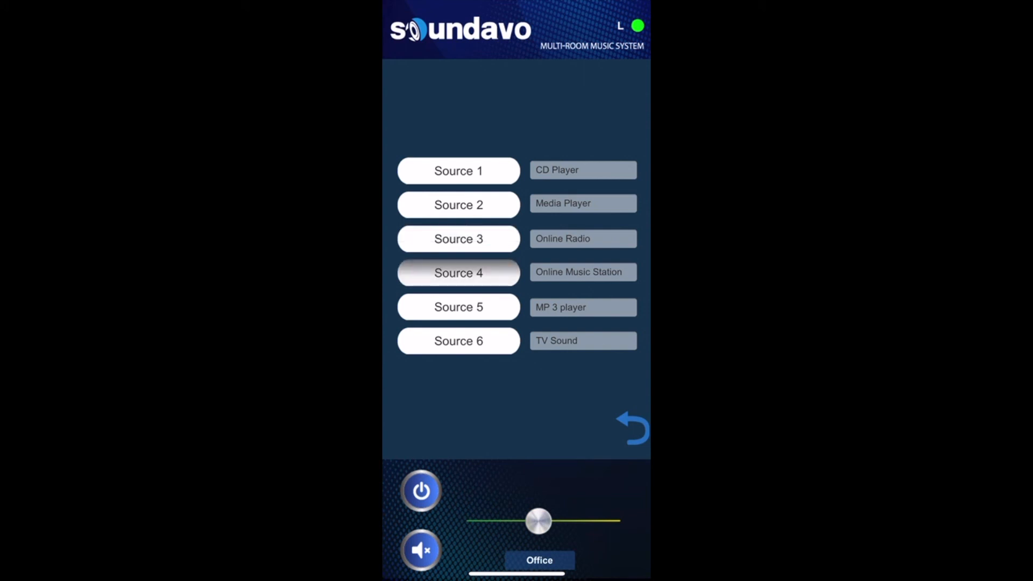
{"action": "left_click", "coordinate": [632, 428]}
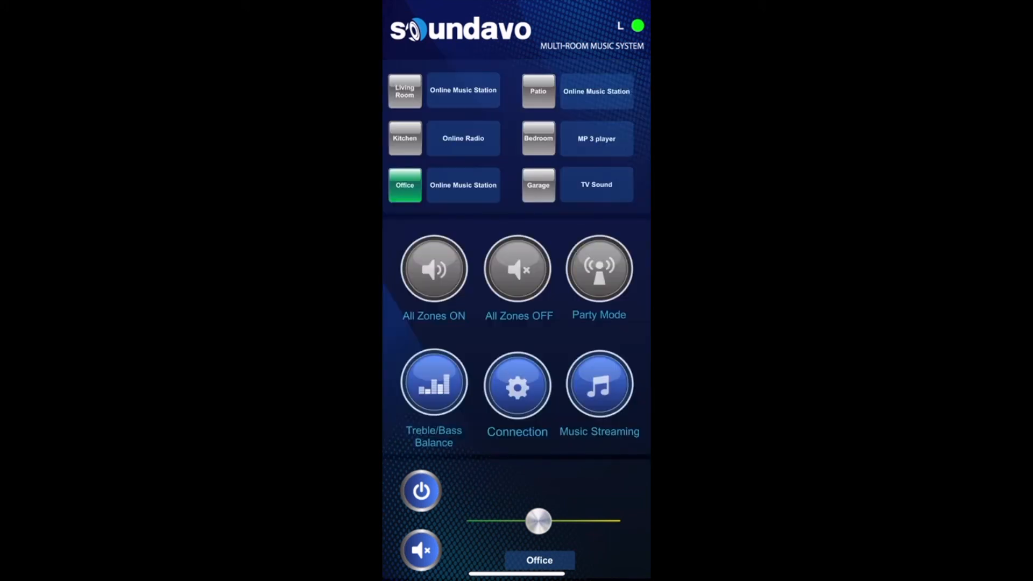